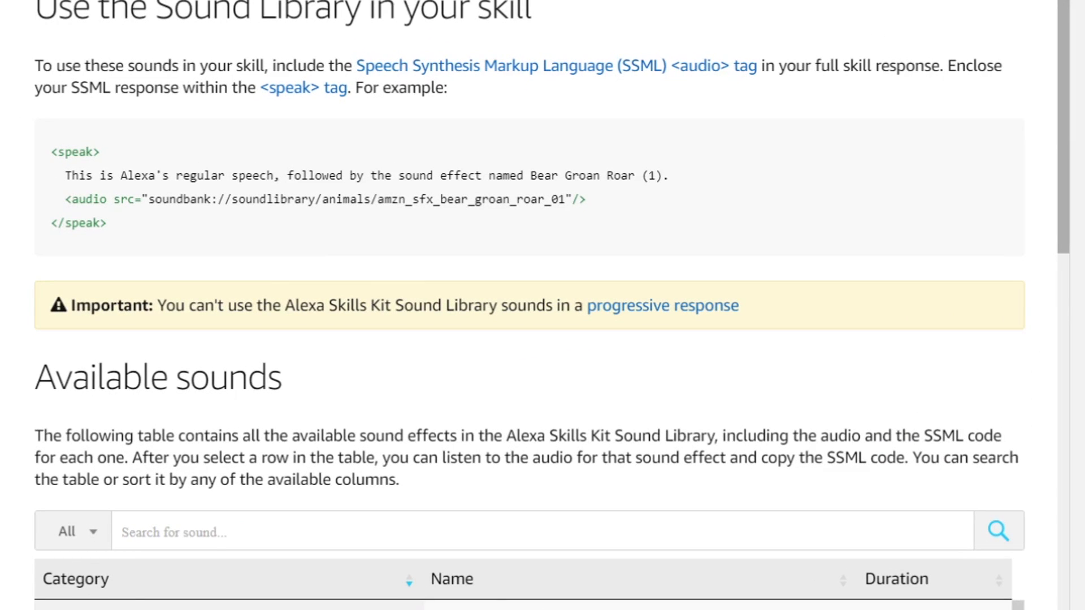
# Scroll the Available sounds table past Fire Extinguisher down to the Air/Steam rows
pyautogui.scroll(-3)
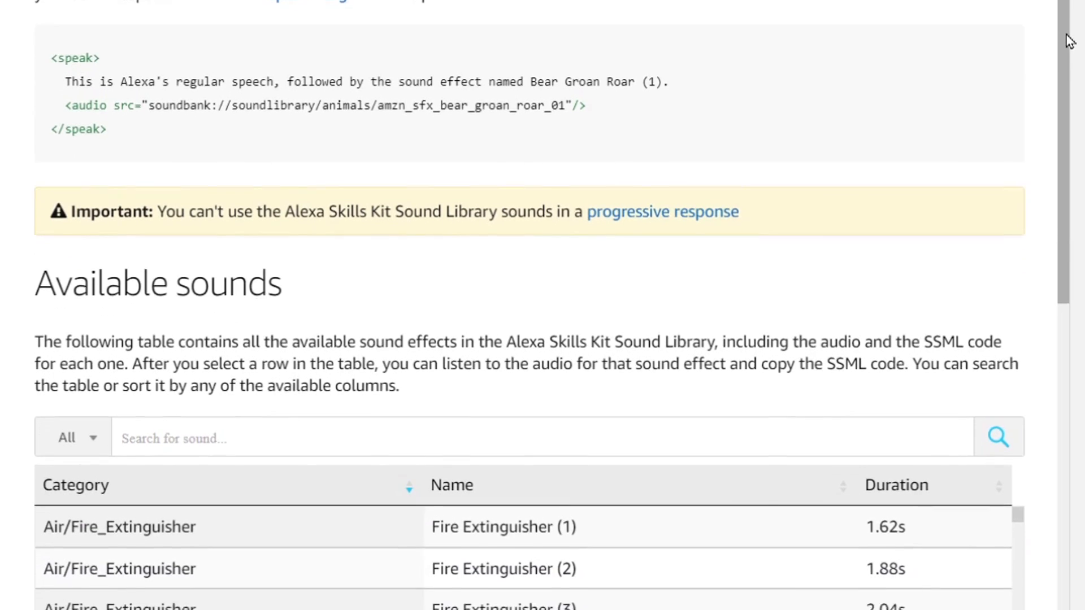
pyautogui.scroll(-3)
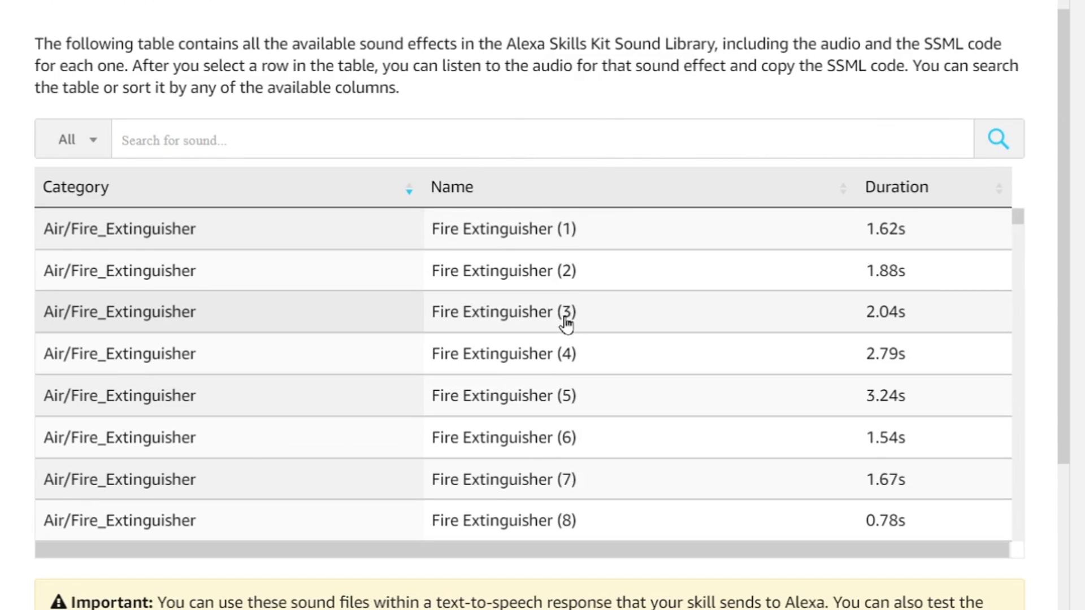
pyautogui.scroll(-3)
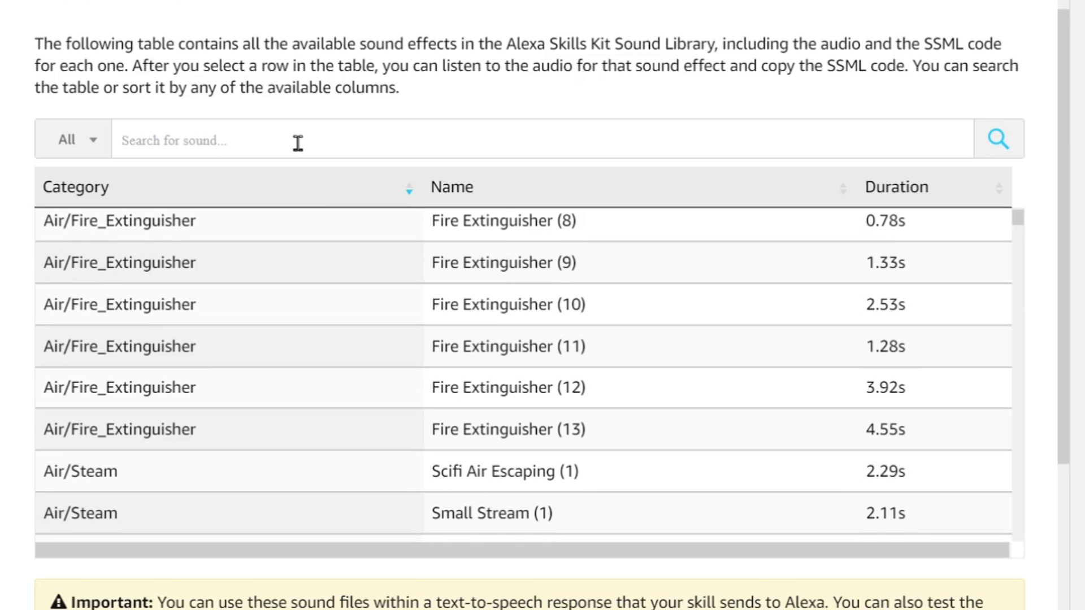
pyautogui.moveTo(334, 276)
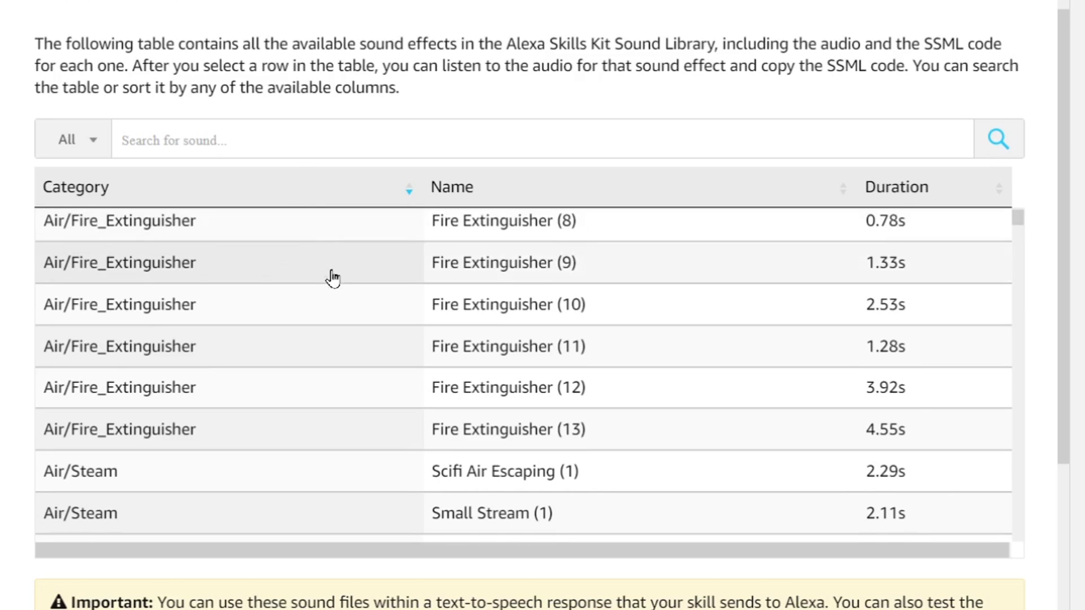
pyautogui.scroll(-3)
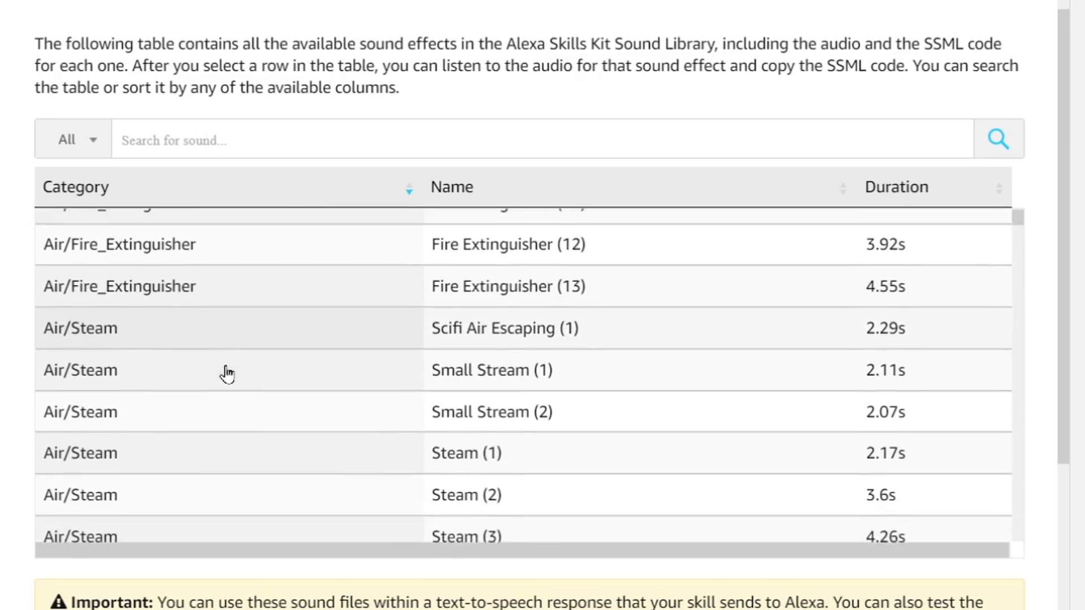
pyautogui.click(465, 536)
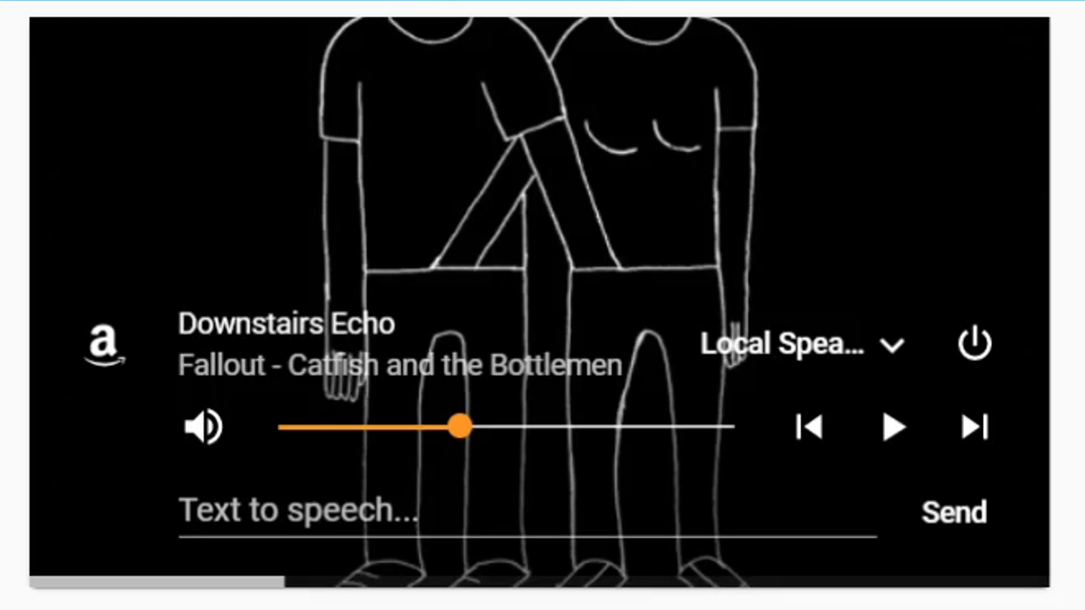
# Send the text-to-speech message "dont forget to subscribe" to the Downstairs Echo
pyautogui.write('dont forget to subscribe')
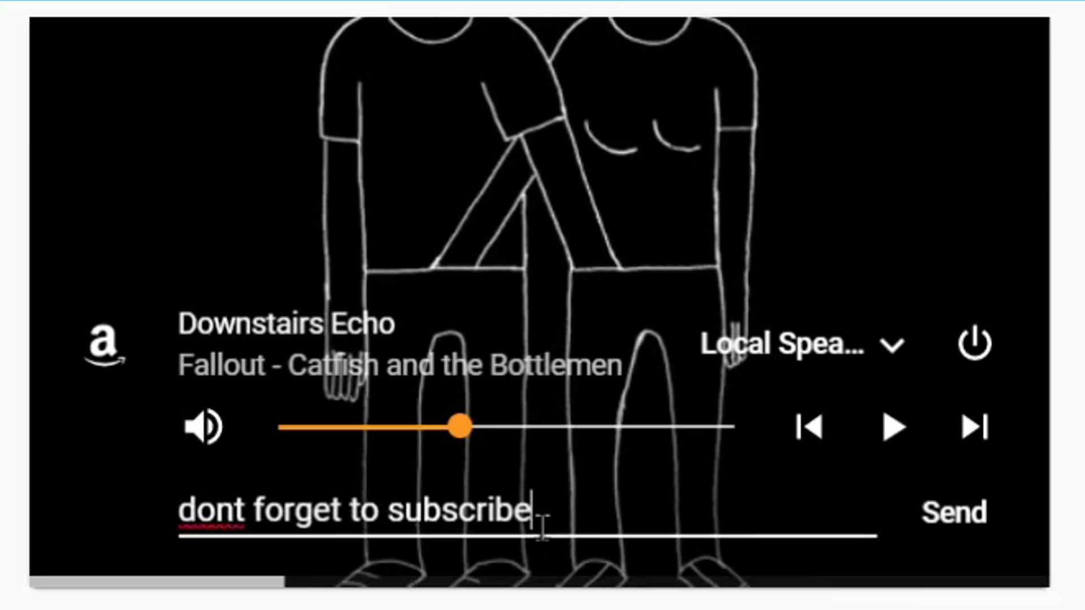
pyautogui.click(954, 512)
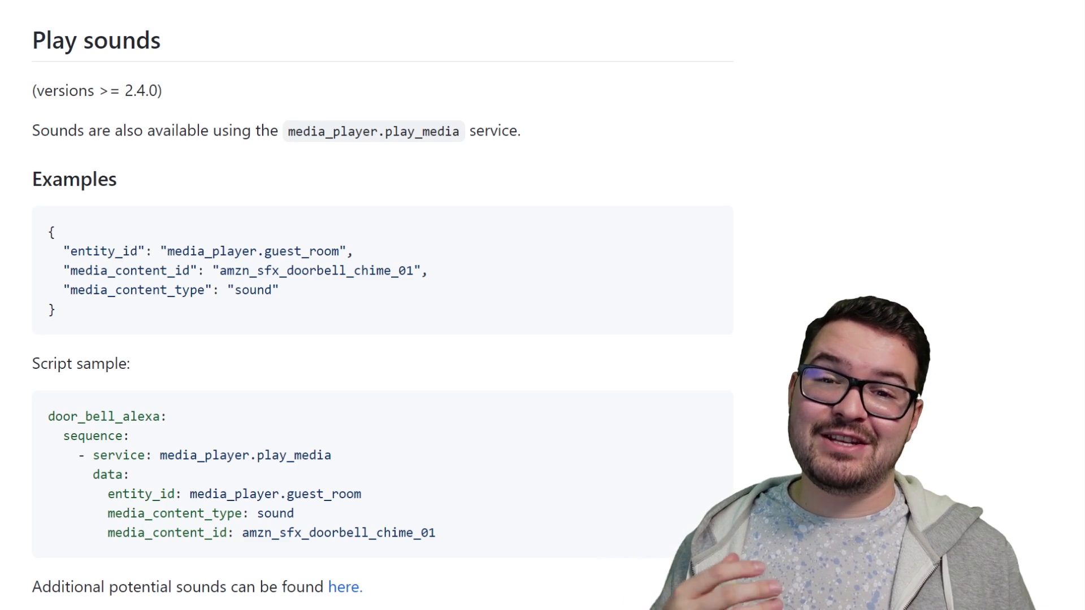
# Scroll the wiki to the Play sounds JSON example and doorbell-chime script sample
pyautogui.scroll(-3)
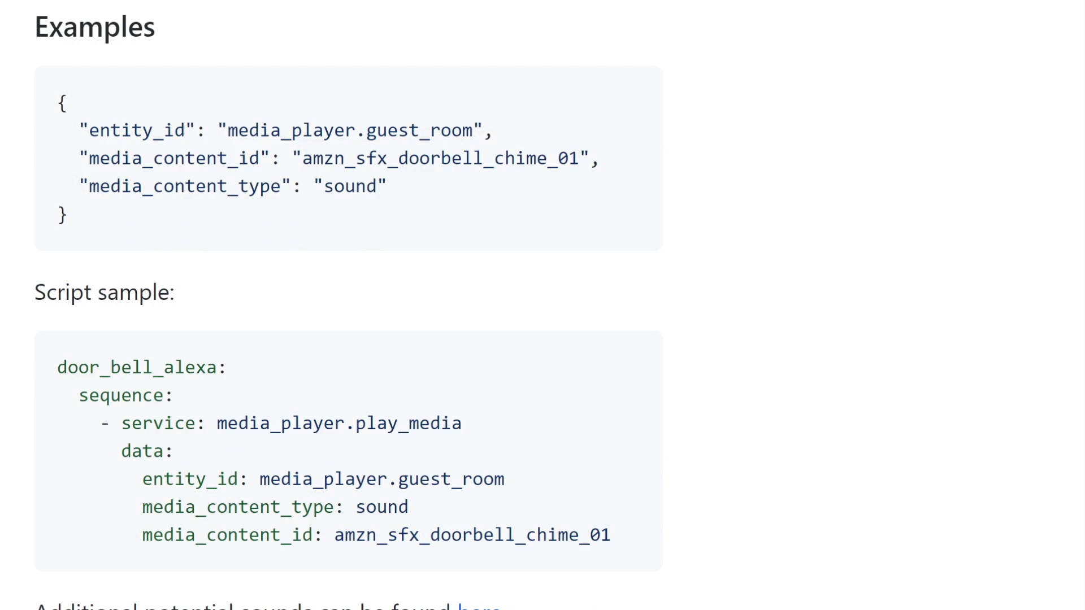
pyautogui.moveTo(550, 126)
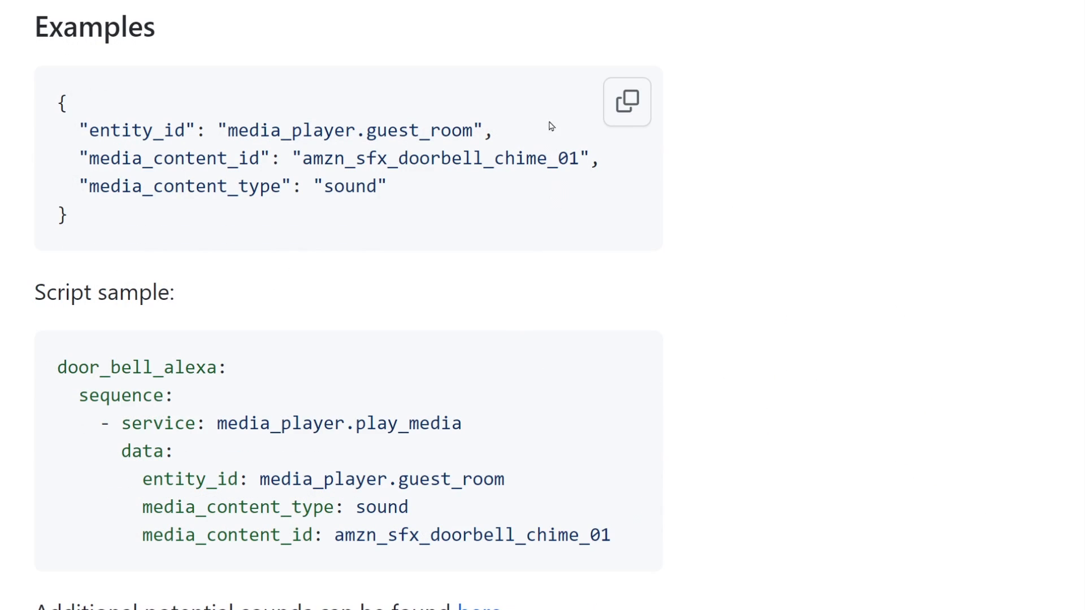
pyautogui.moveTo(752, 326)
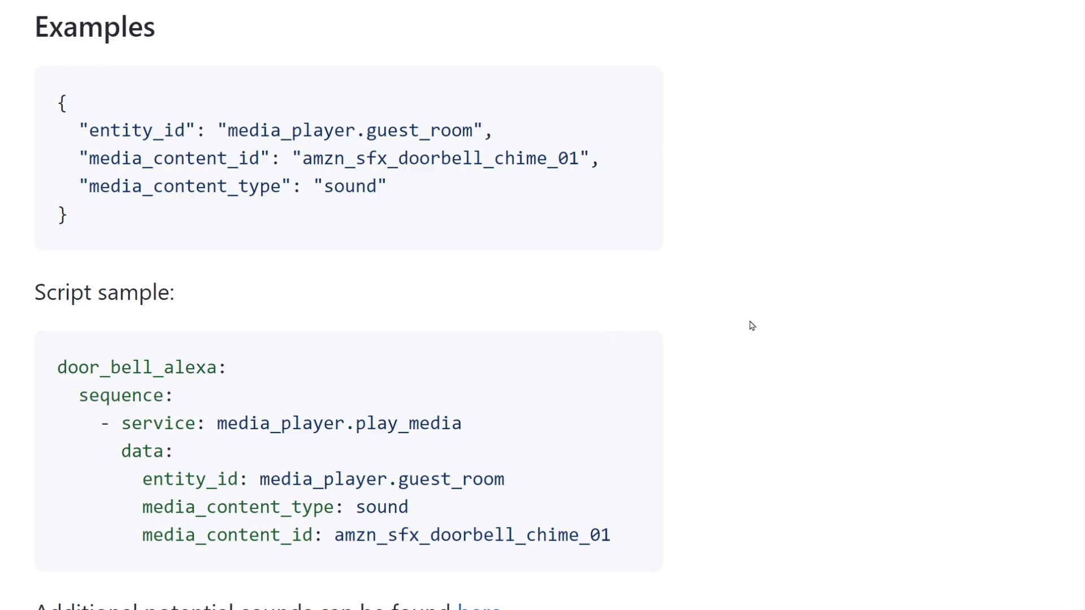
pyautogui.moveTo(757, 340)
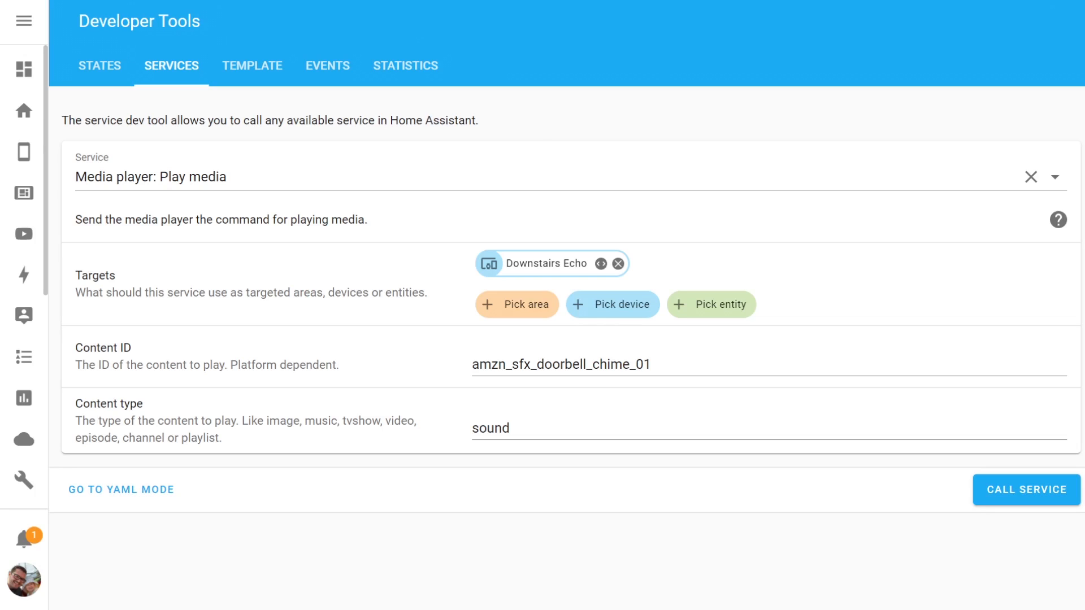
pyautogui.moveTo(688, 235)
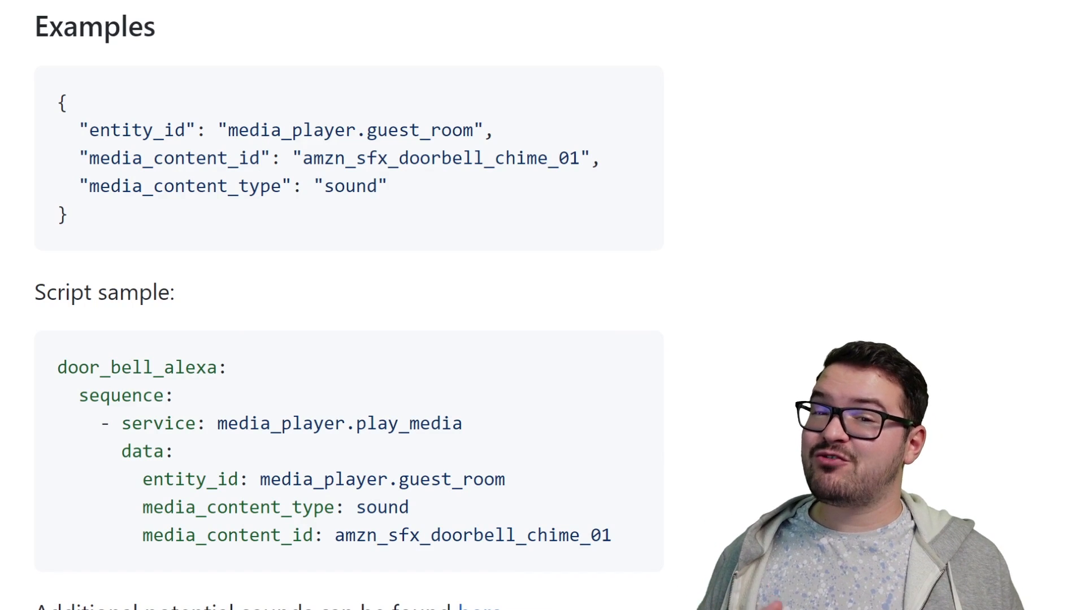
# Expand the Known available sounds list and browse the bell, holiday and misc sound IDs
pyautogui.scroll(-3)
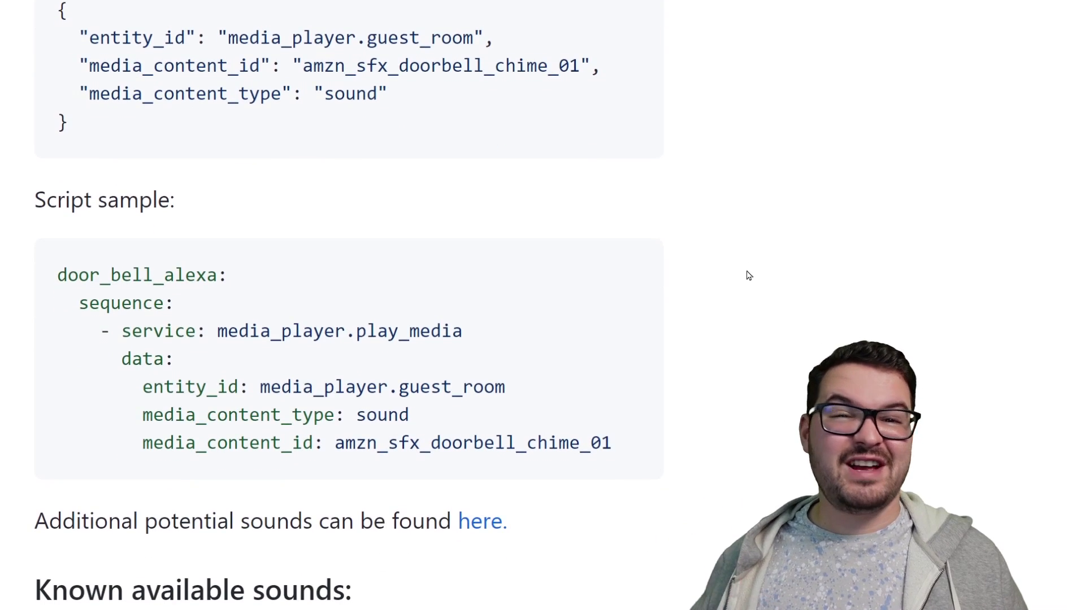
pyautogui.scroll(-3)
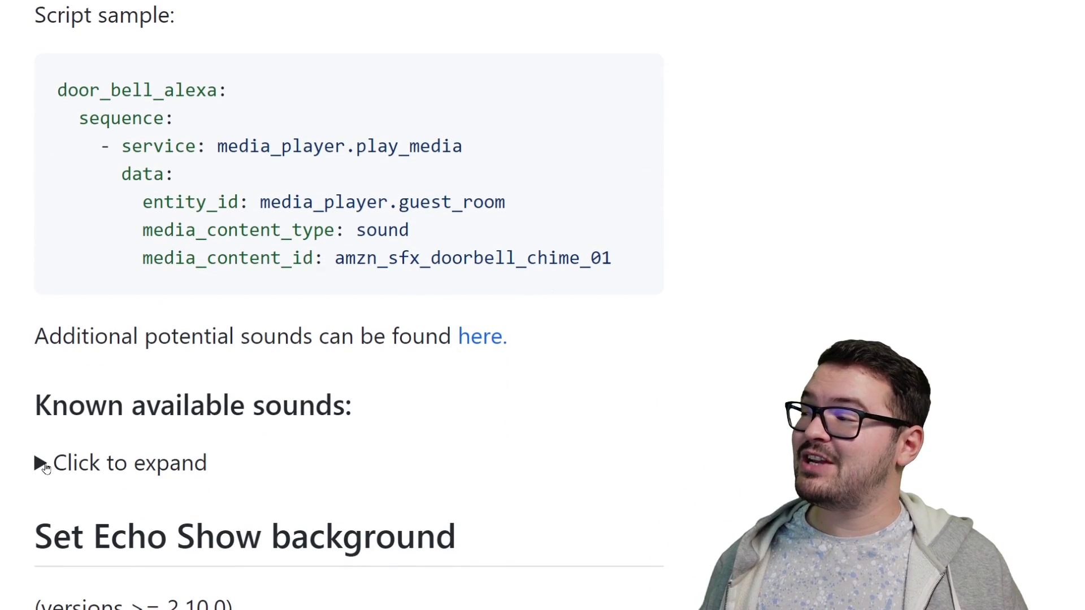
pyautogui.click(42, 463)
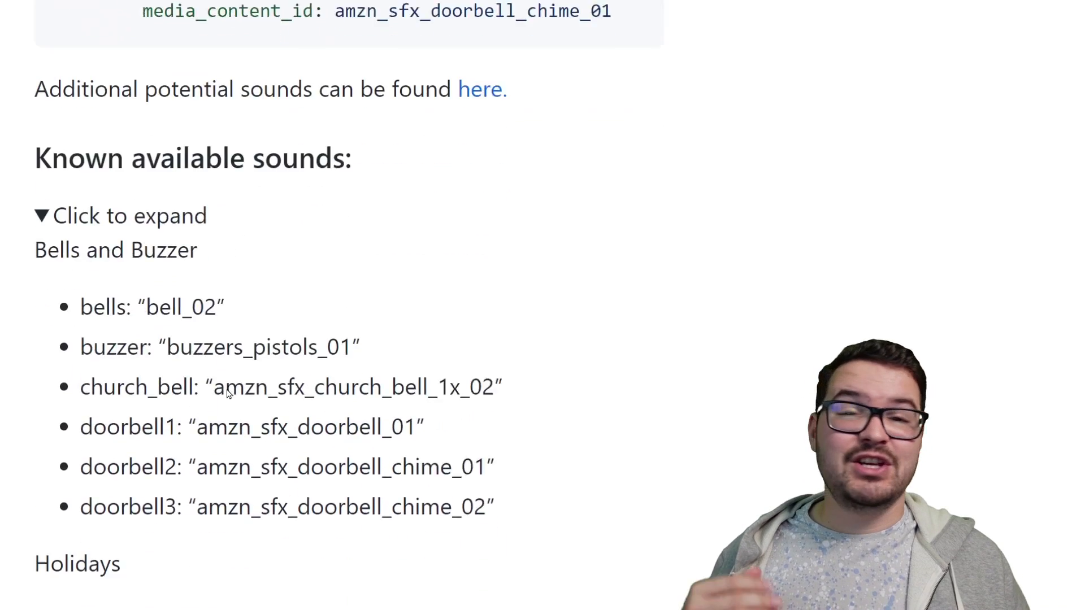
pyautogui.scroll(-3)
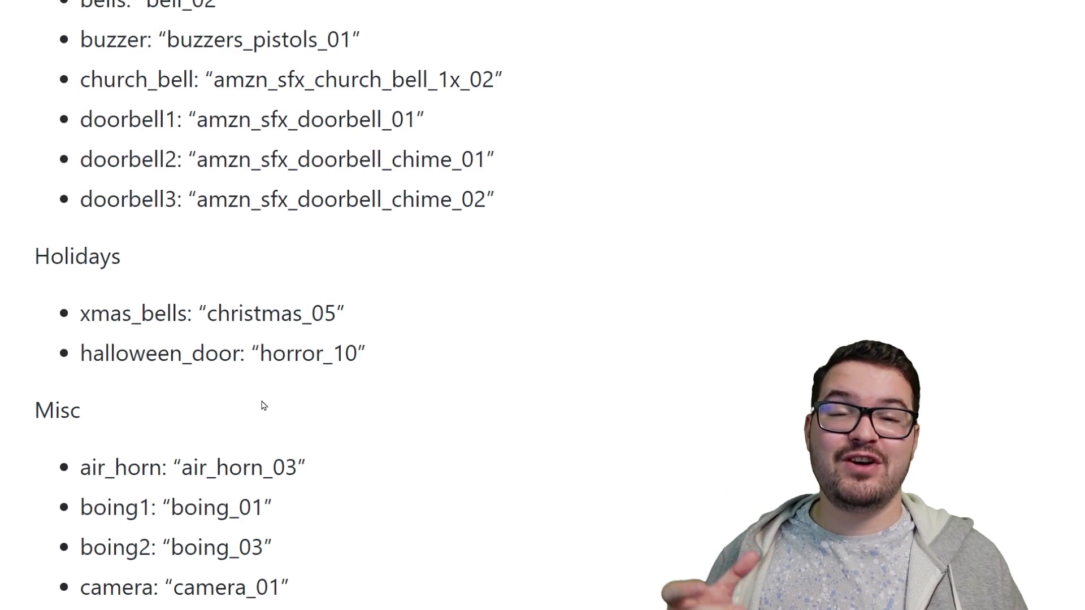
pyautogui.moveTo(657, 202)
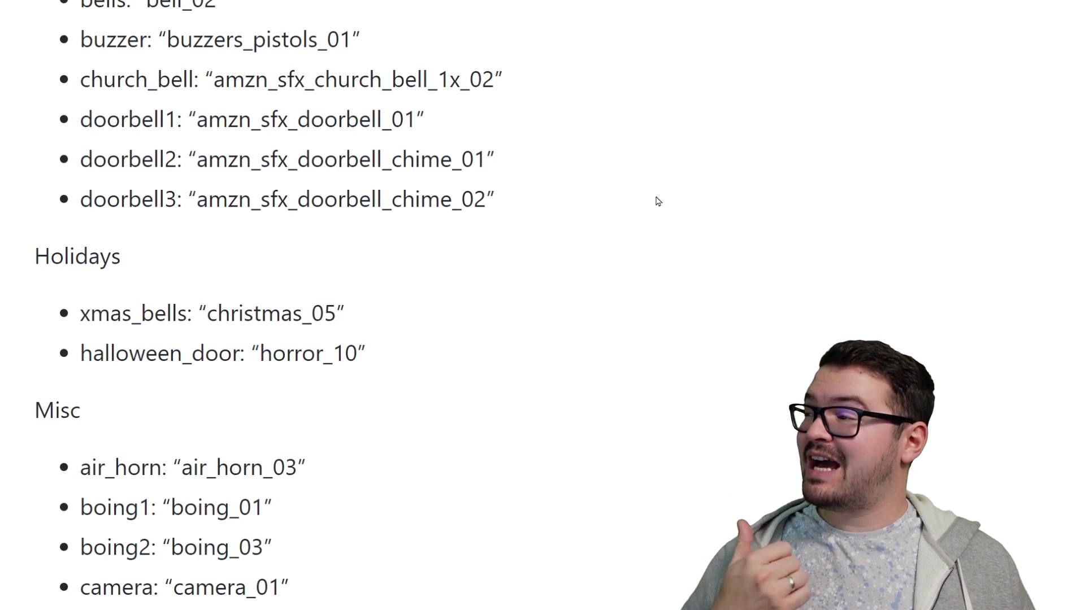
pyautogui.moveTo(437, 290)
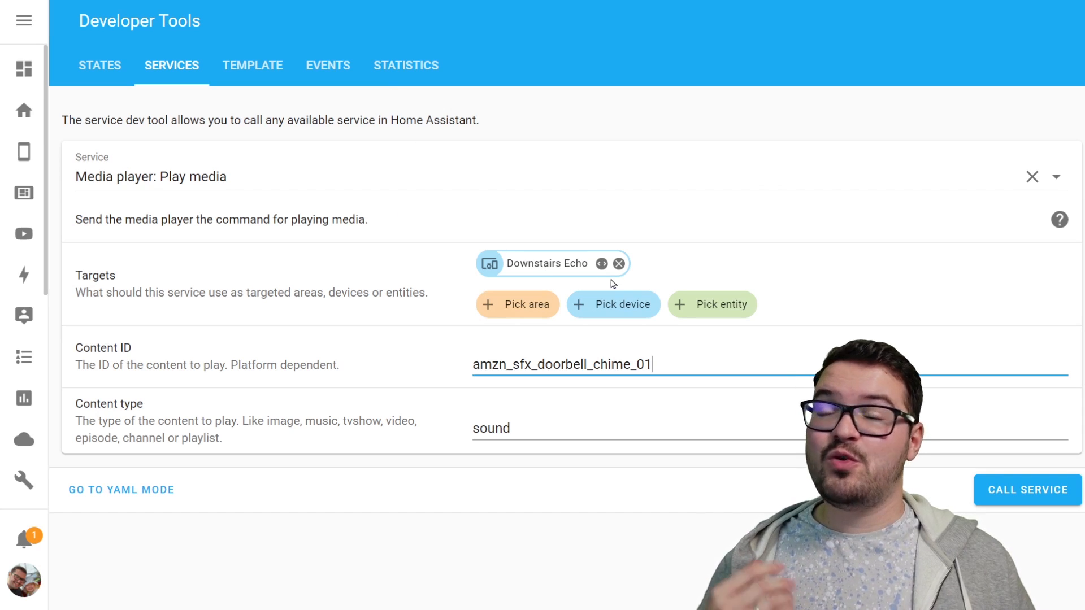
pyautogui.moveTo(678, 358)
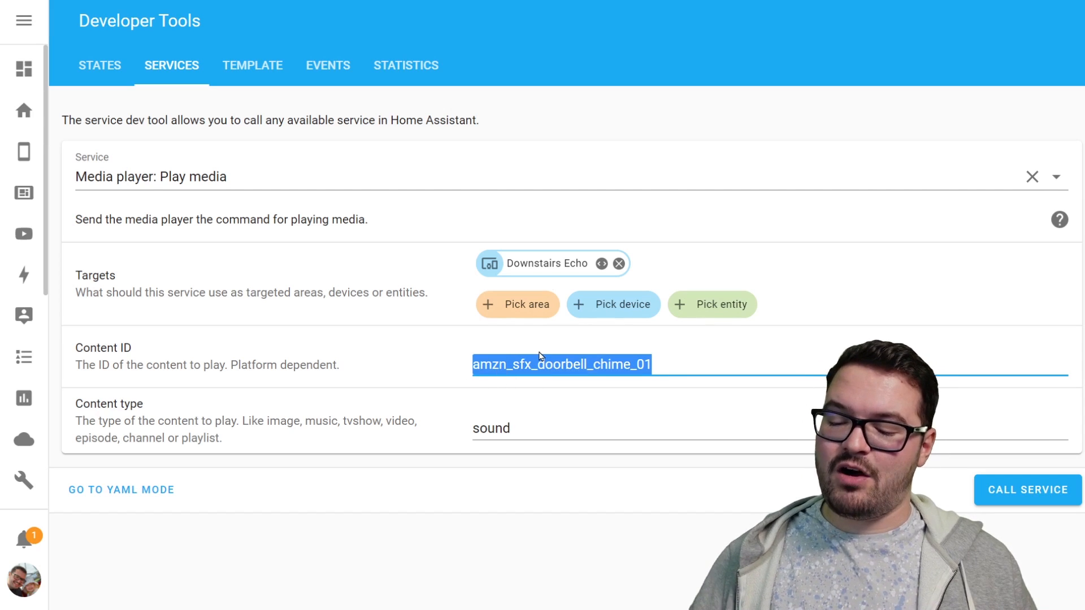
# Replace the Content ID's doorbell chime with horror_10
pyautogui.write('horror_10')
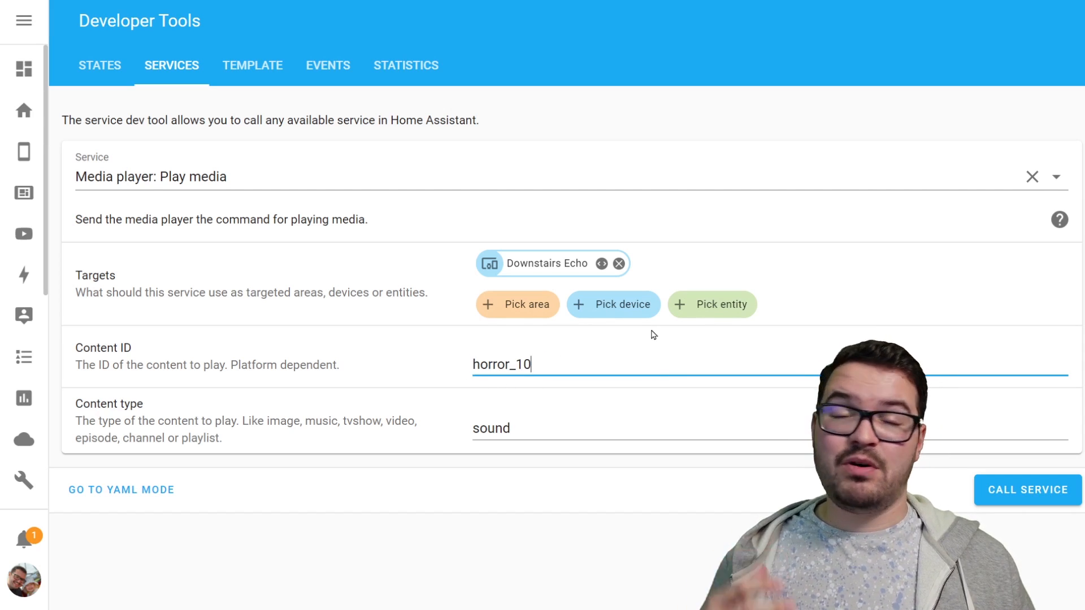
pyautogui.moveTo(722, 384)
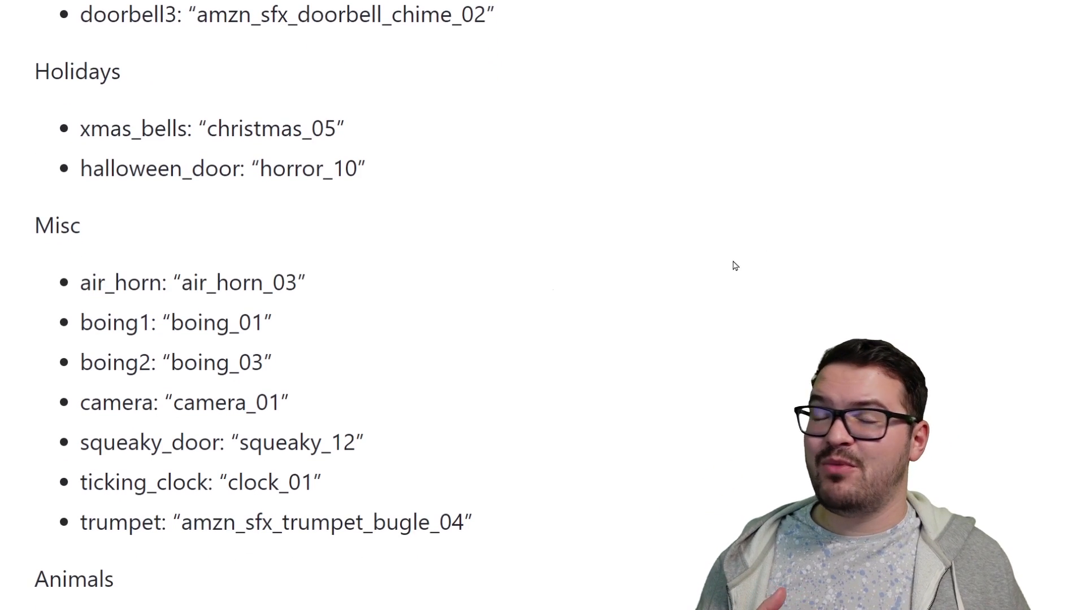
pyautogui.moveTo(749, 261)
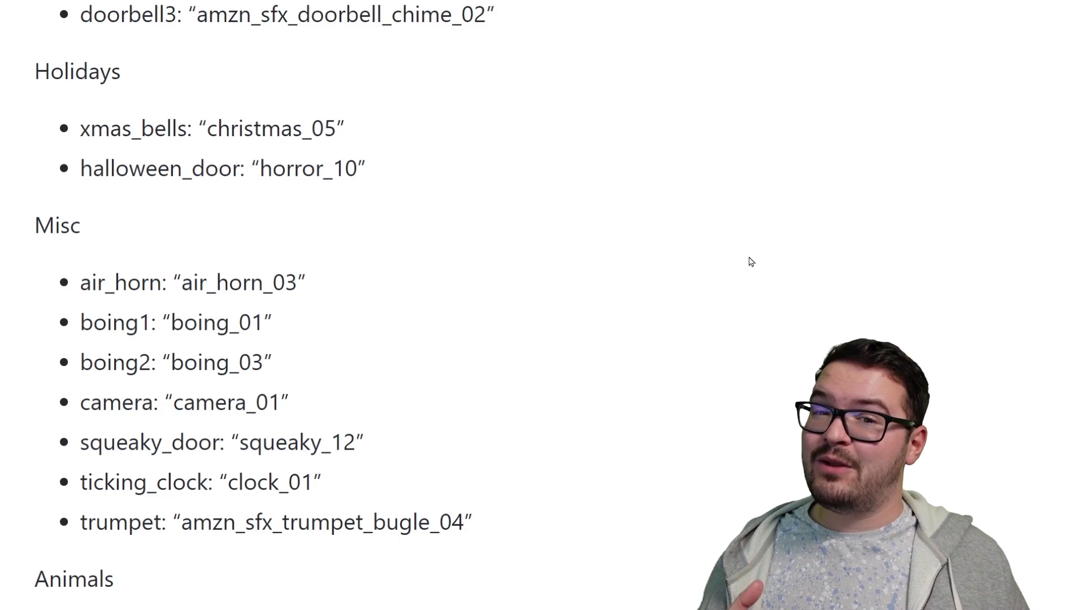
pyautogui.moveTo(321, 201)
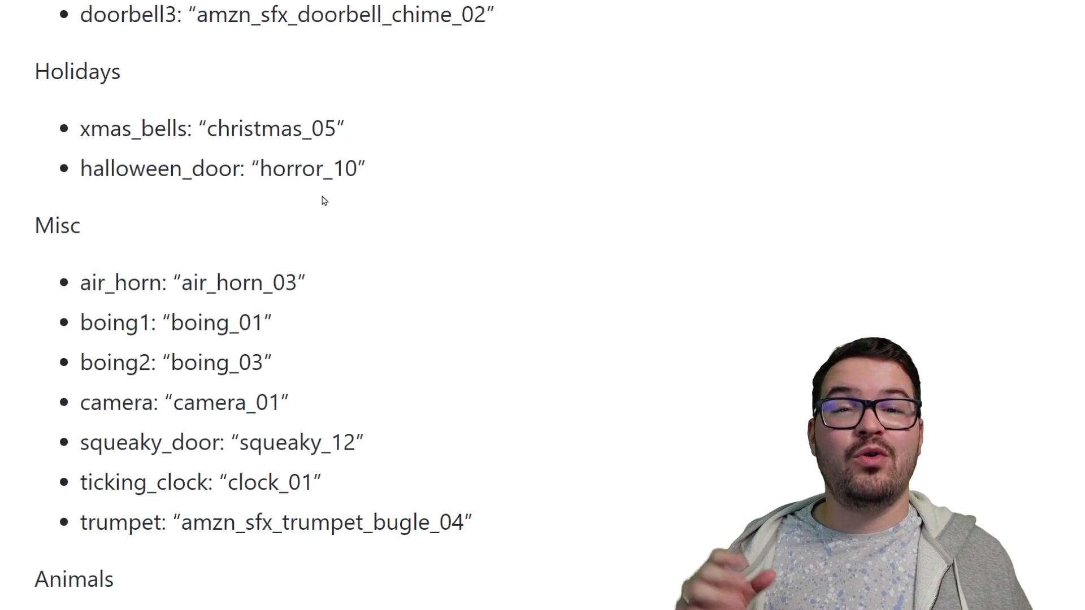
# Follow the 'here.' link under the script sample to the Alexa Skills Kit Sound Library
pyautogui.scroll(3)
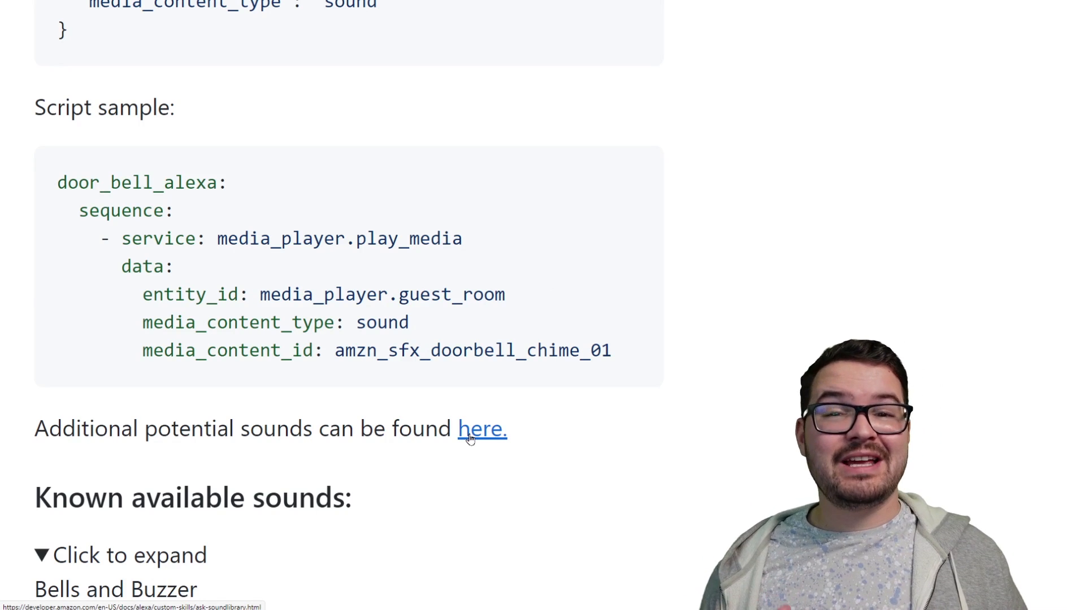
pyautogui.click(481, 428)
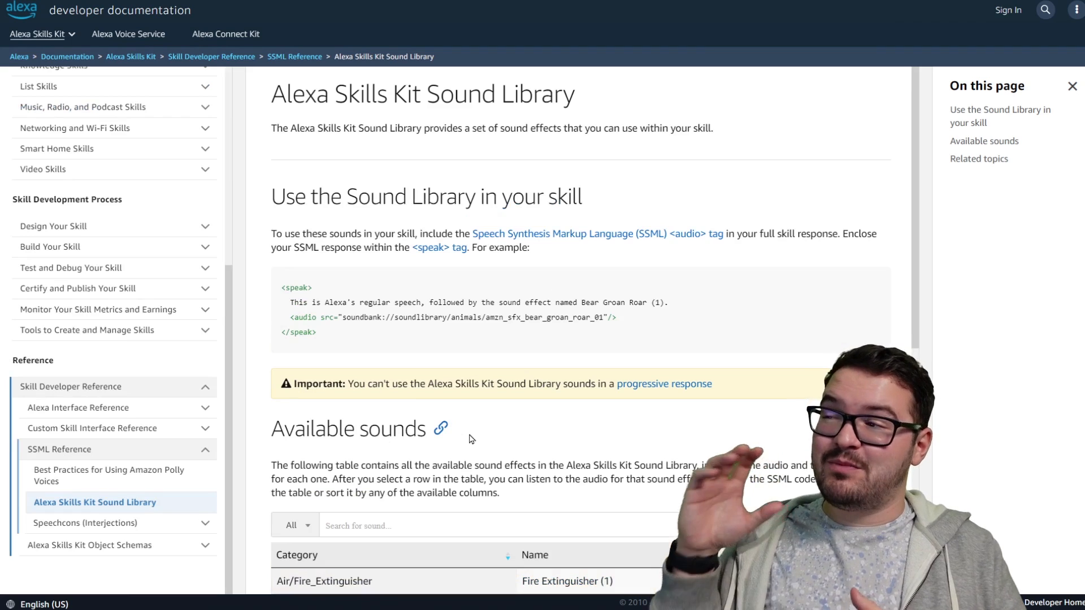
# Filter the Available sounds table by 'horror' and browse the results through Horror (13)
pyautogui.scroll(-3)
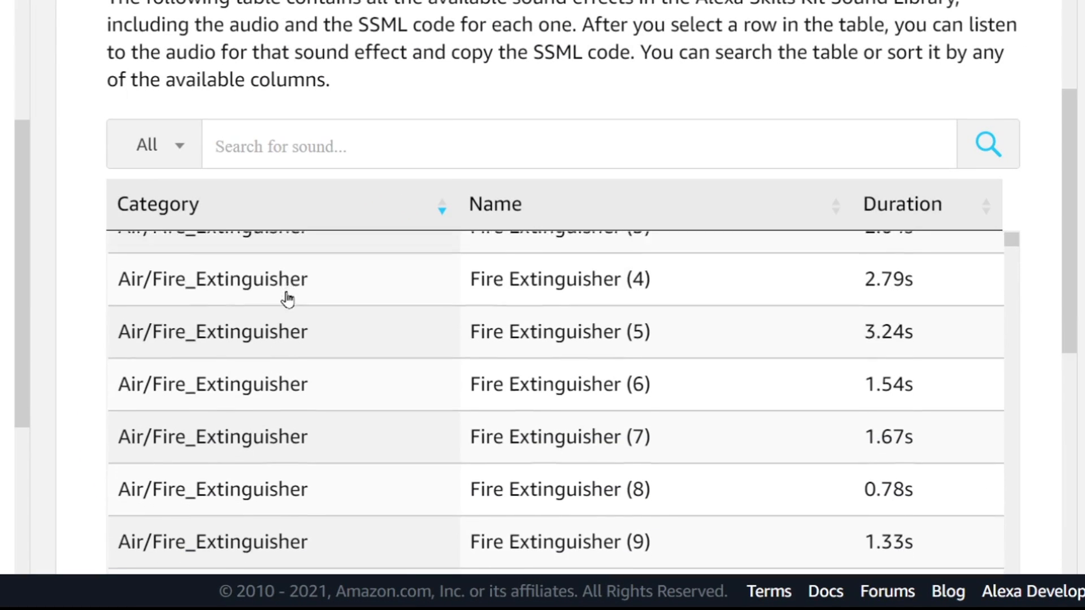
pyautogui.scroll(-3)
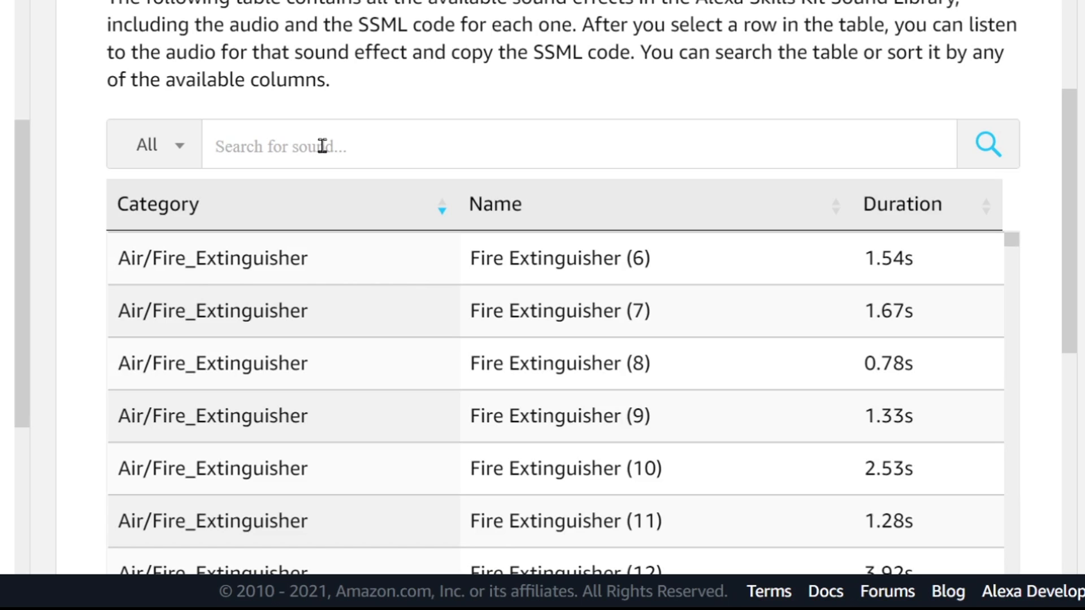
pyautogui.write('horror')
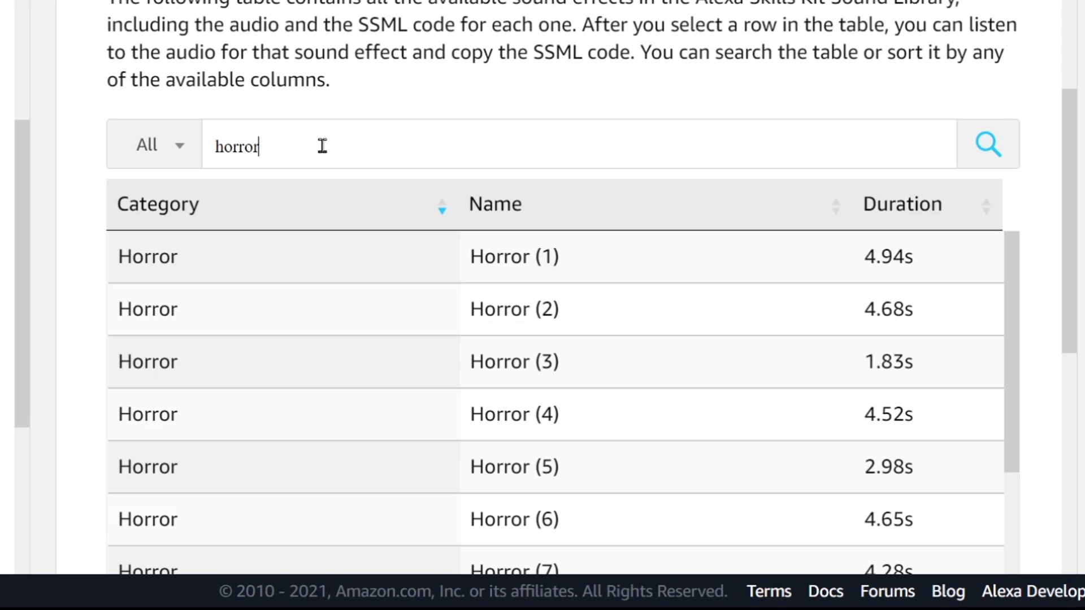
pyautogui.scroll(-3)
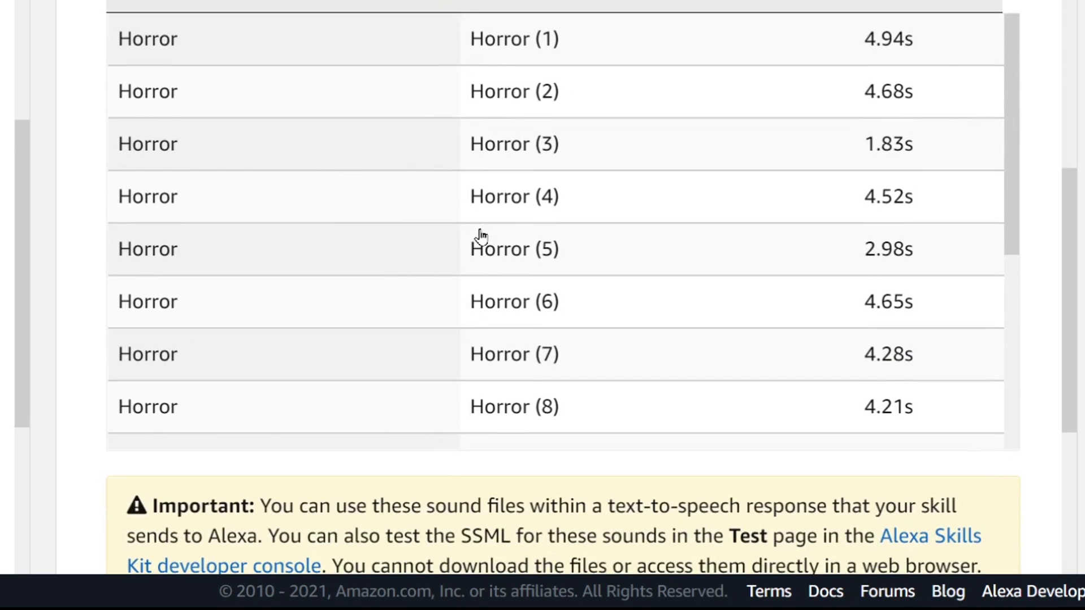
pyautogui.scroll(-3)
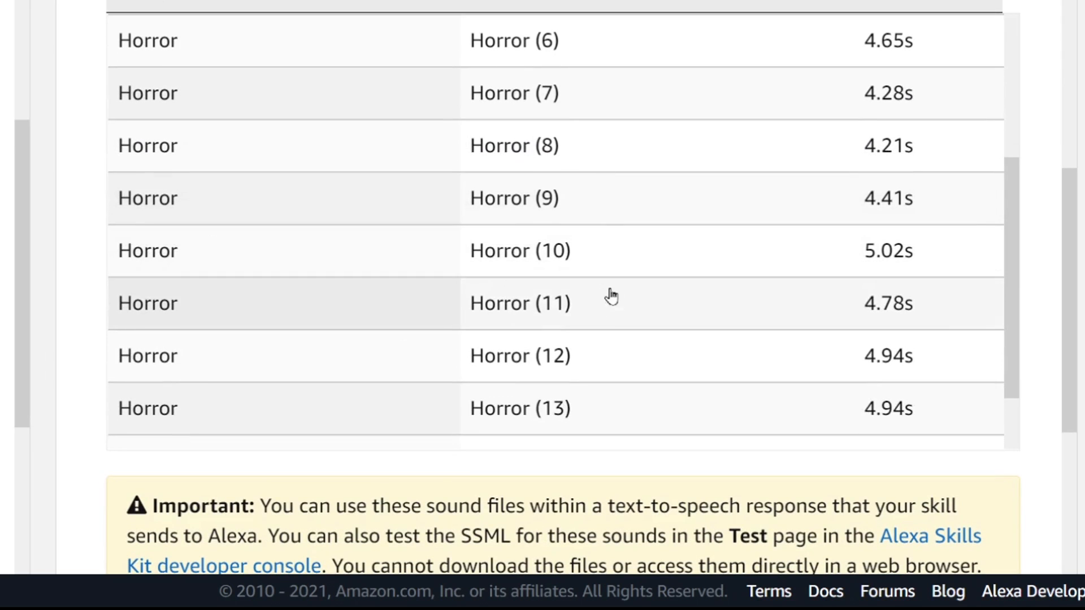
pyautogui.moveTo(489, 251)
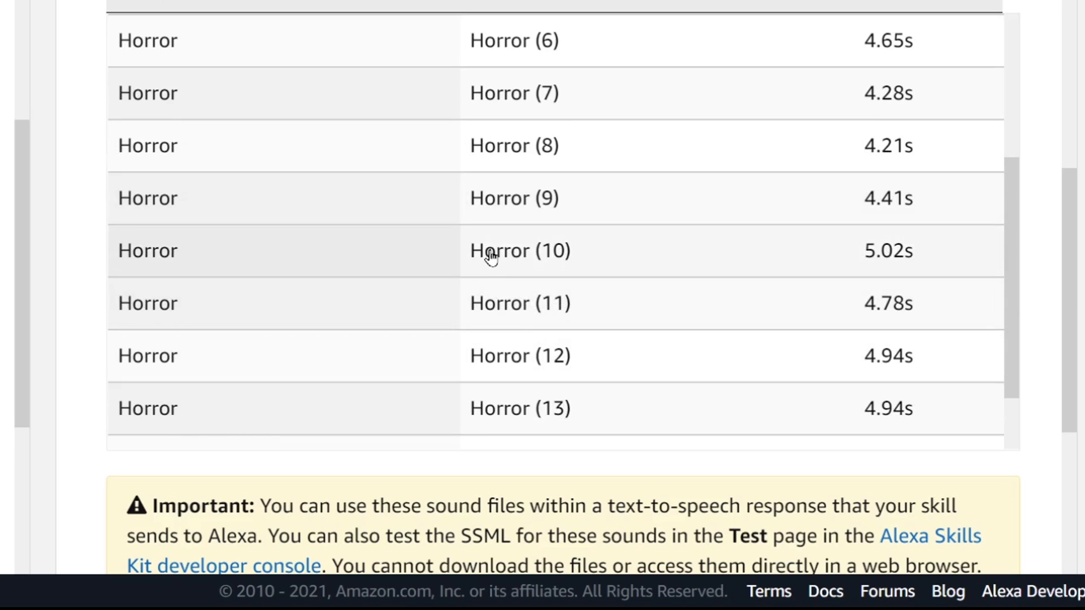
pyautogui.moveTo(537, 302)
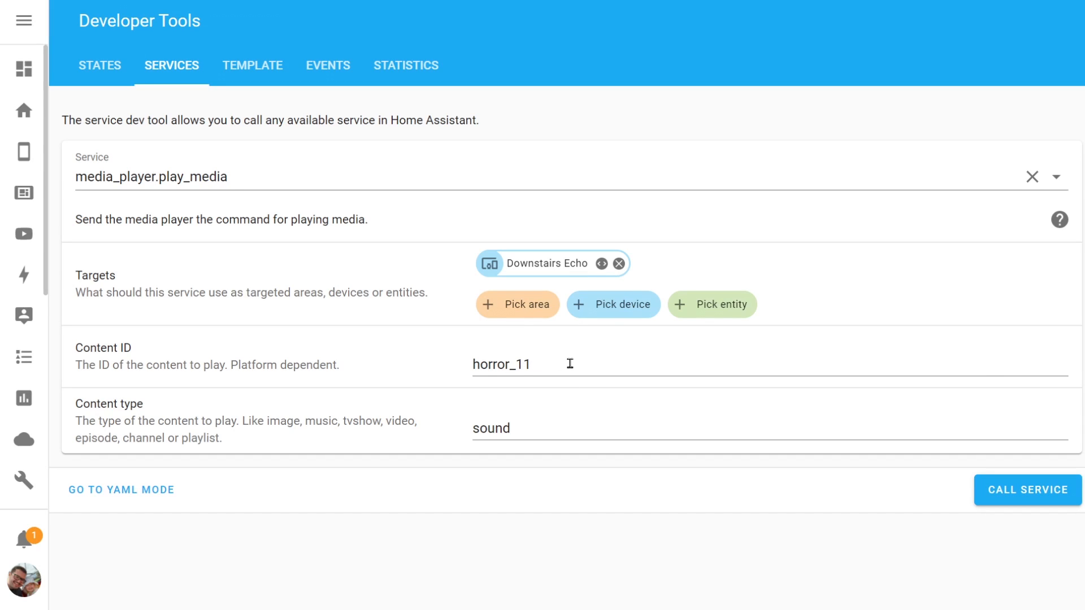
pyautogui.moveTo(854, 458)
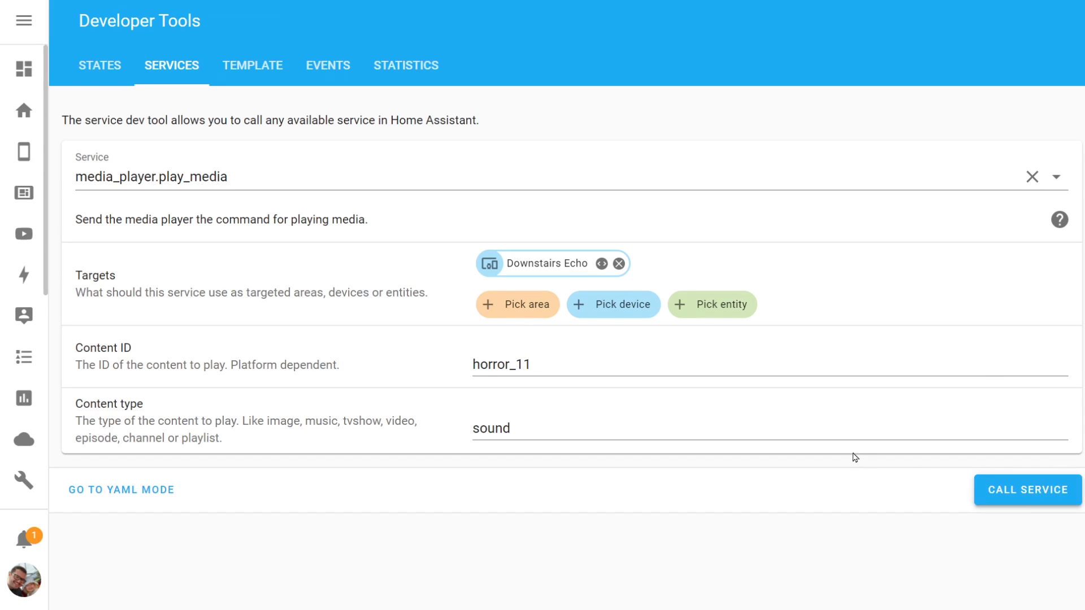
pyautogui.moveTo(716, 418)
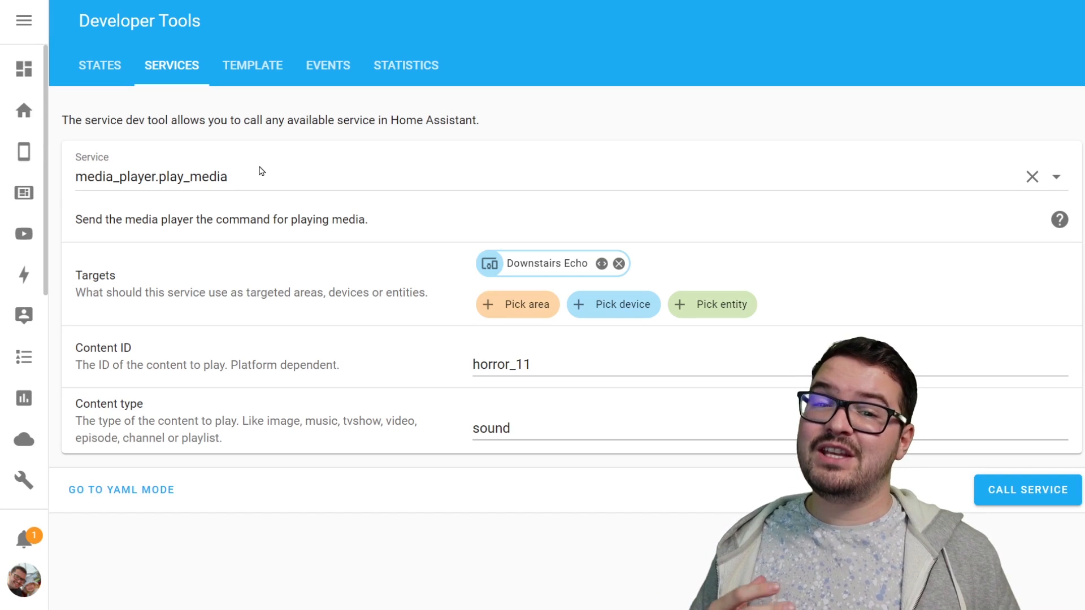
# Clear the Services service field after the Downstairs Echo horror_11 play-media call
pyautogui.click(1031, 176)
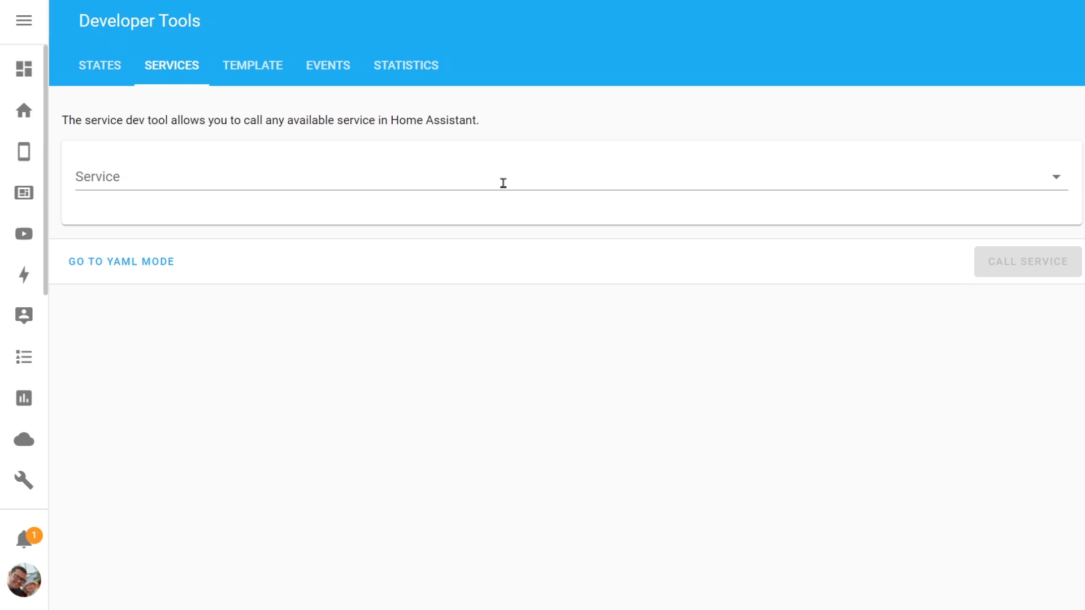
# Search the service field for 'notify' to list the Alexa Media notification services
pyautogui.click(501, 176)
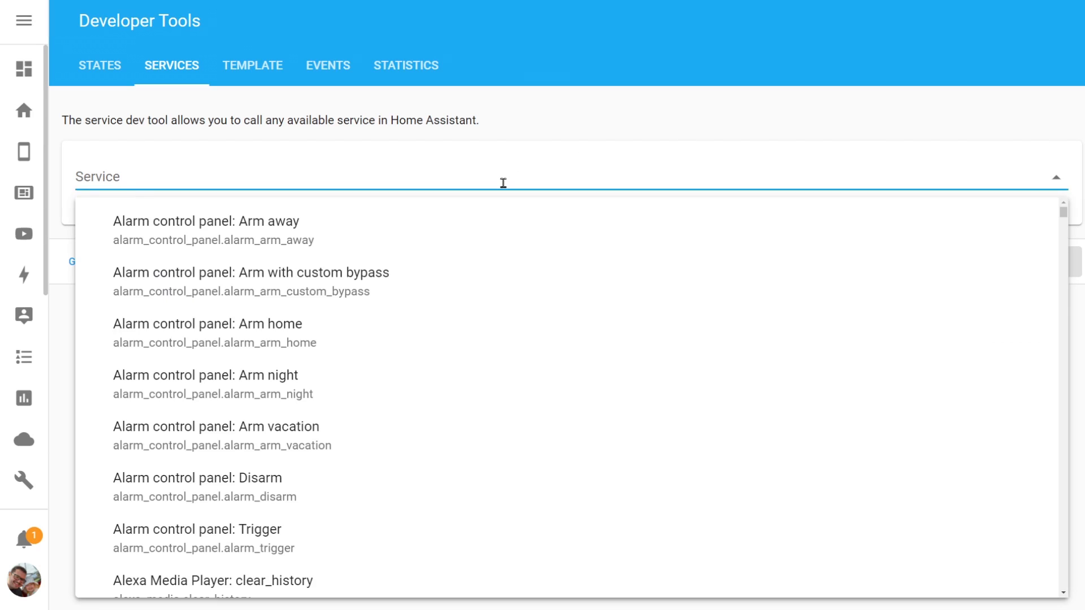
pyautogui.write('notify')
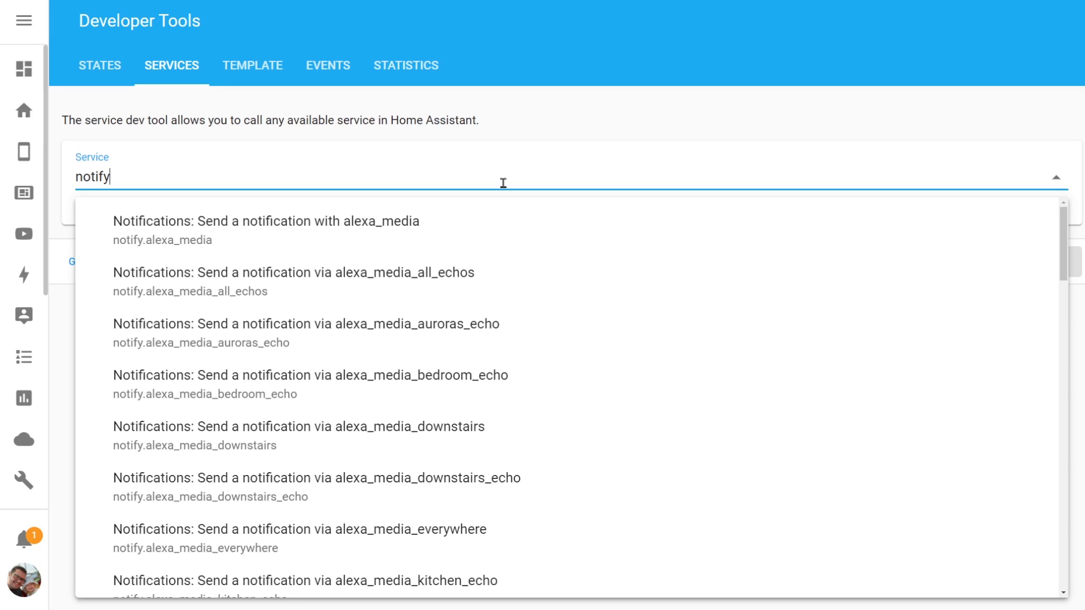
pyautogui.moveTo(445, 331)
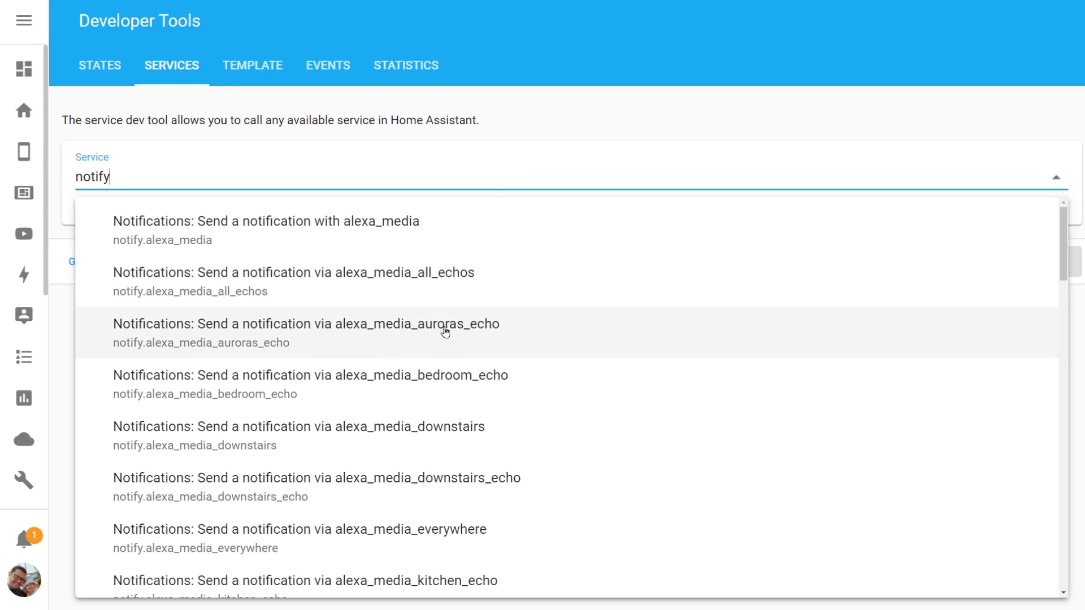
pyautogui.moveTo(446, 497)
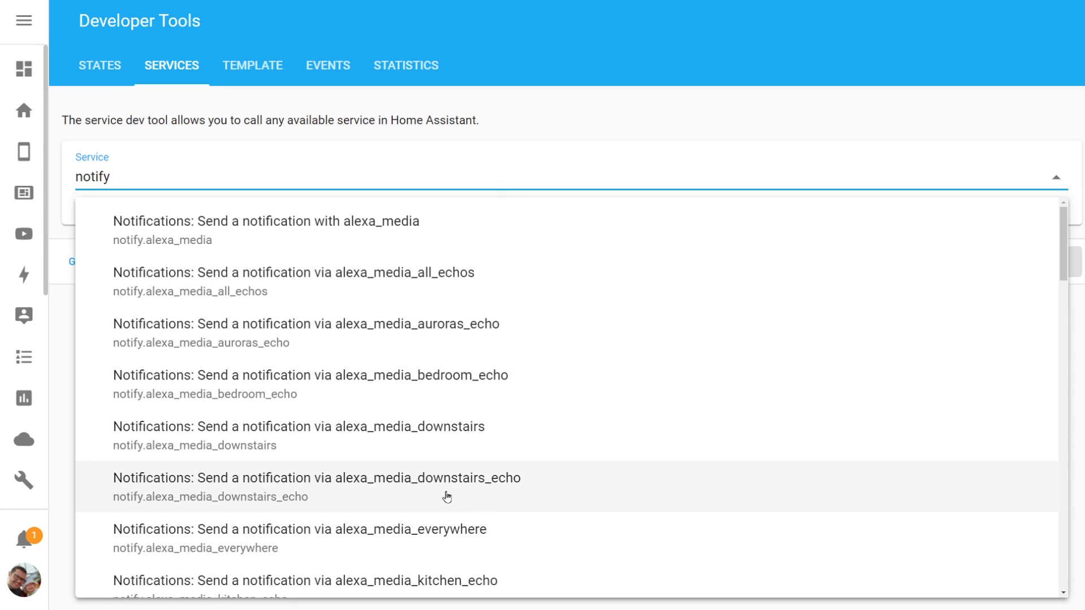
pyautogui.moveTo(310, 497)
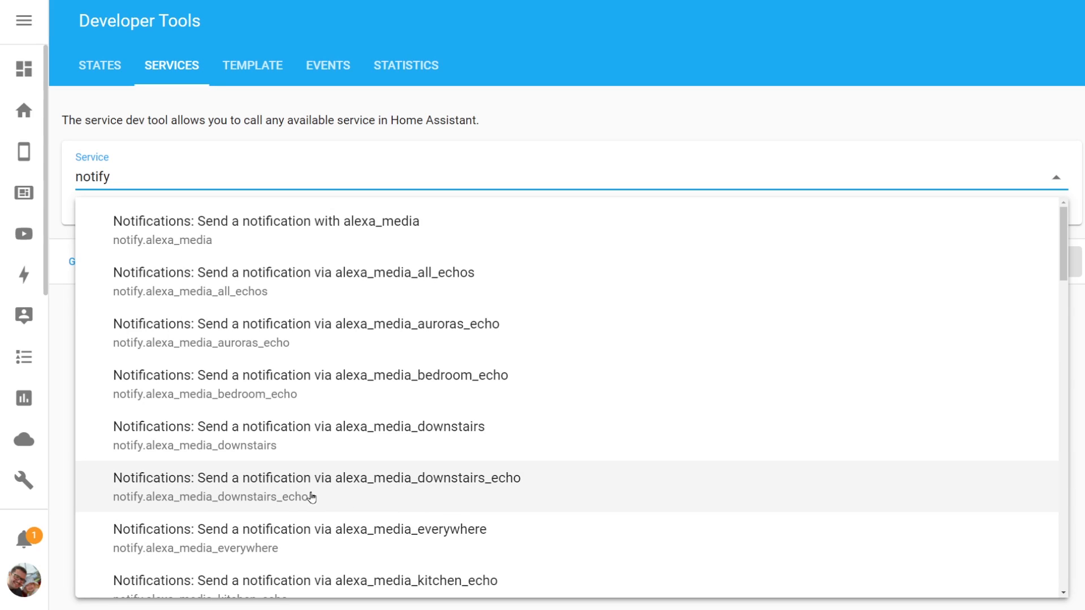
pyautogui.moveTo(467, 490)
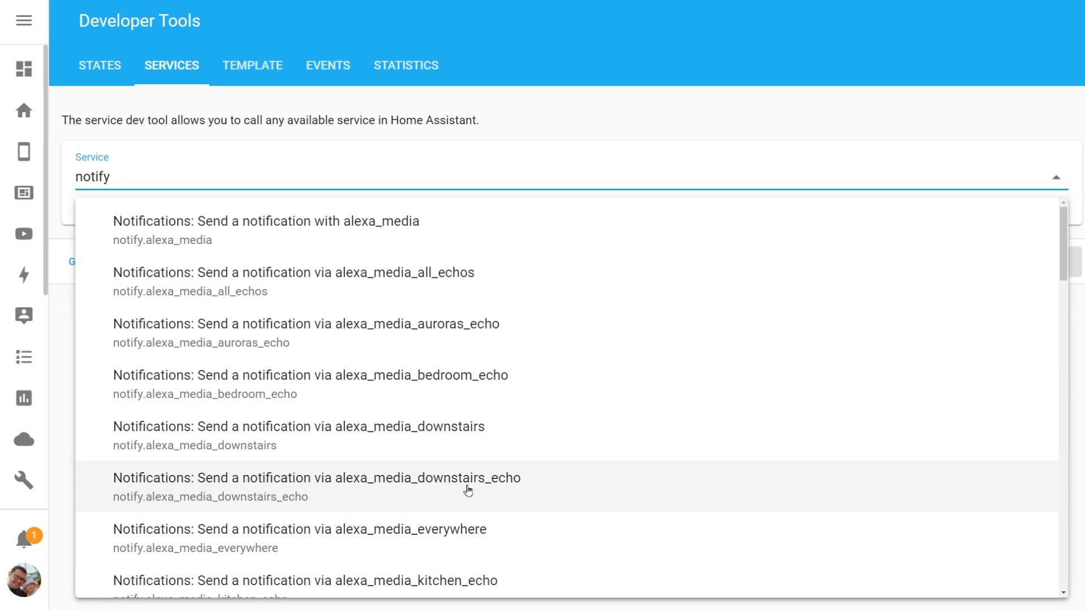
pyautogui.moveTo(381, 497)
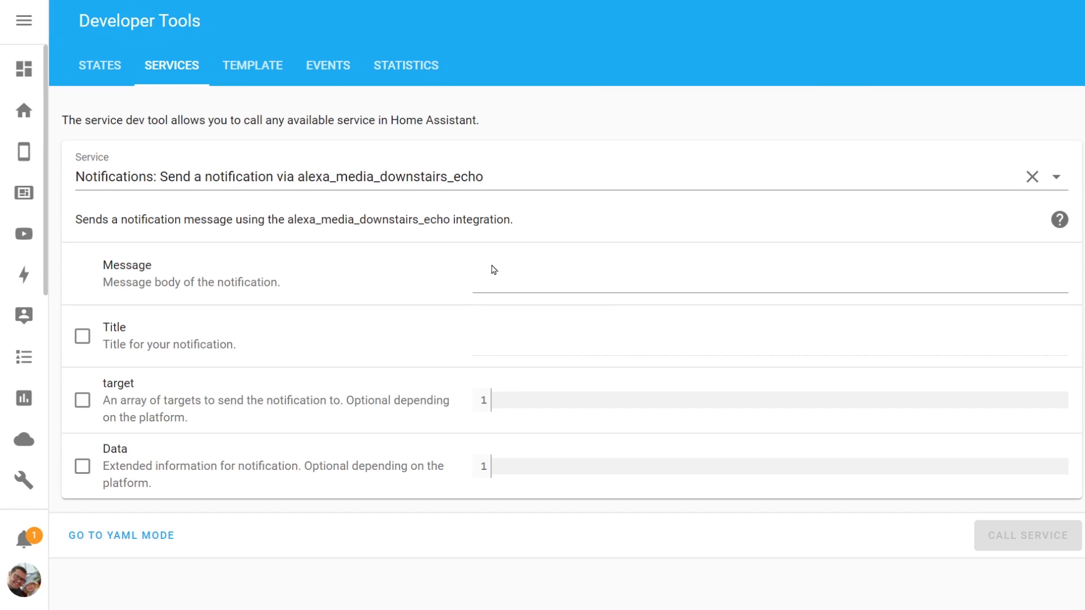
pyautogui.moveTo(654, 271)
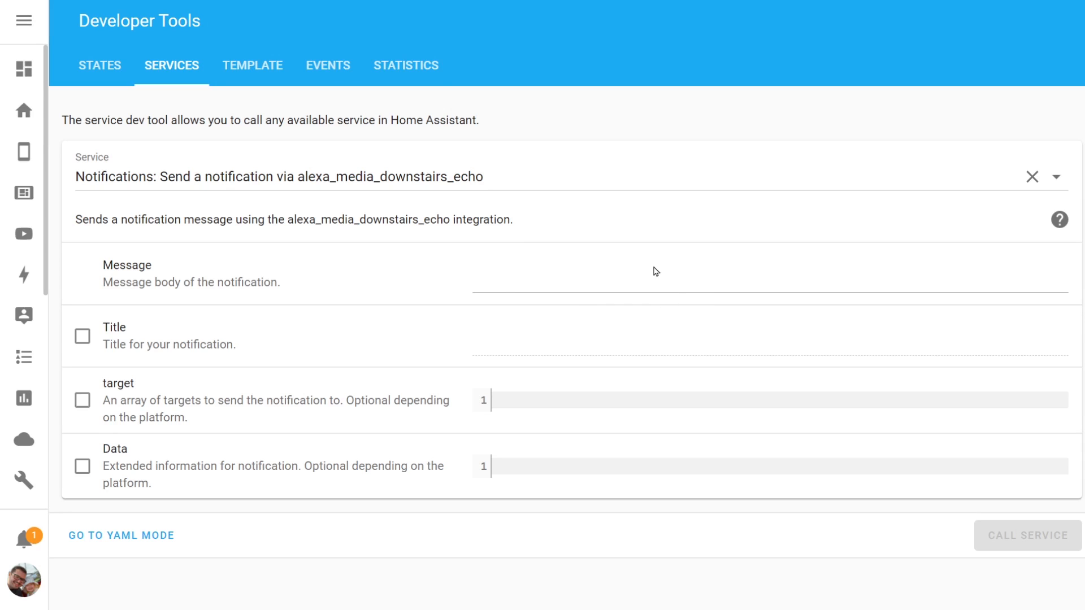
pyautogui.moveTo(589, 273)
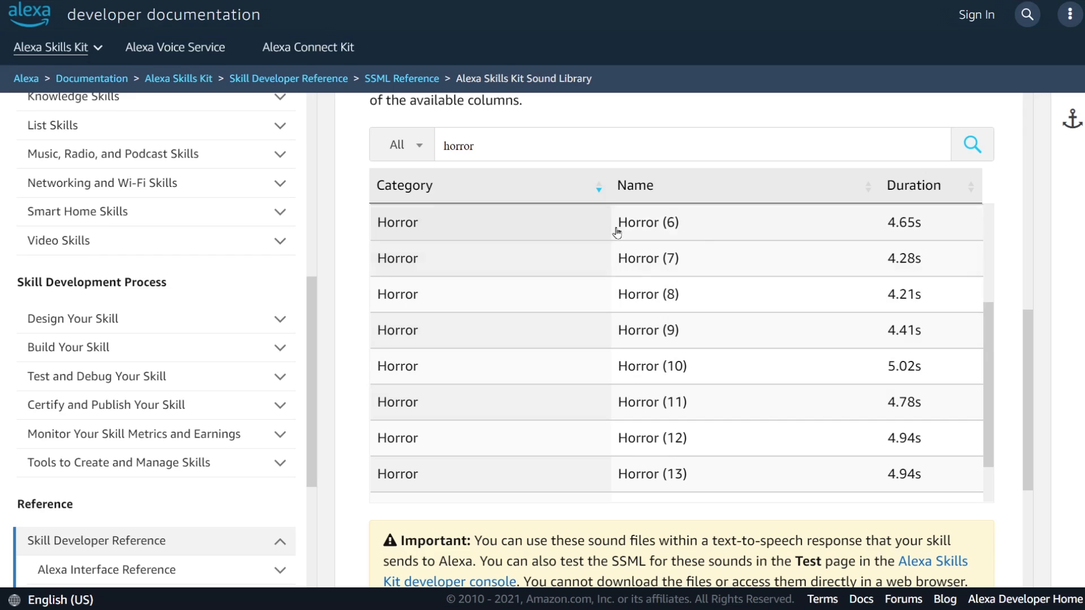
pyautogui.moveTo(461, 312)
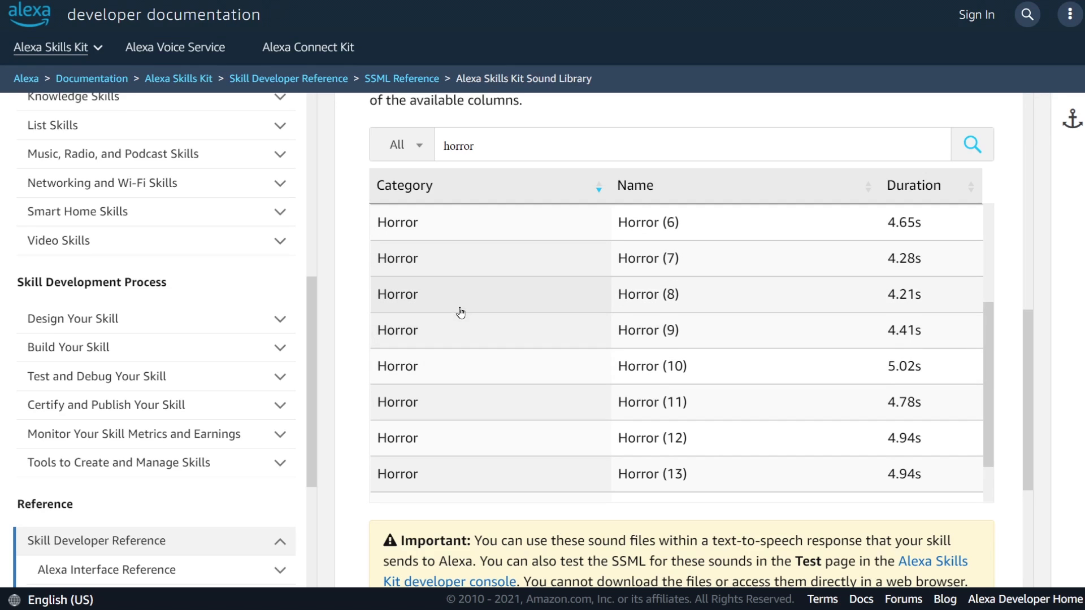
pyautogui.moveTo(497, 313)
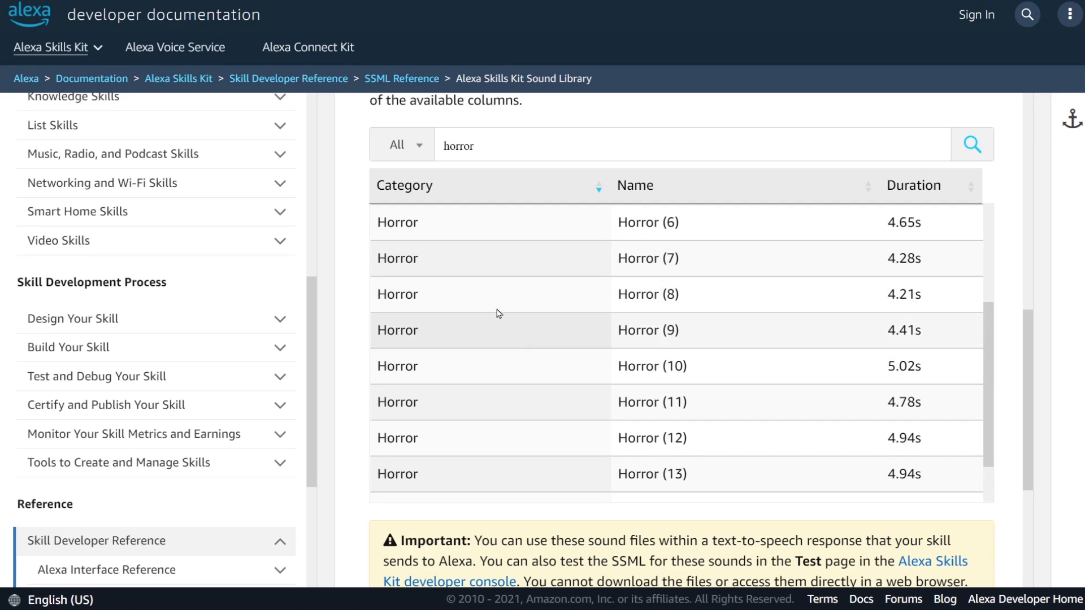
# Expand the Horror (8) row to show its horror_08 SSML audio source and player
pyautogui.click(646, 293)
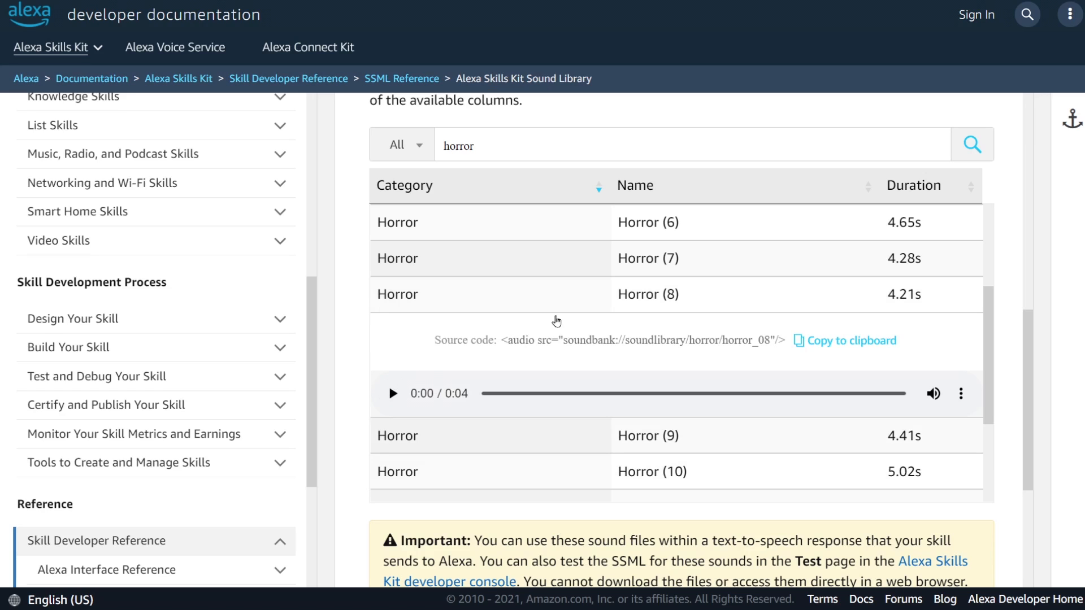
pyautogui.moveTo(780, 341)
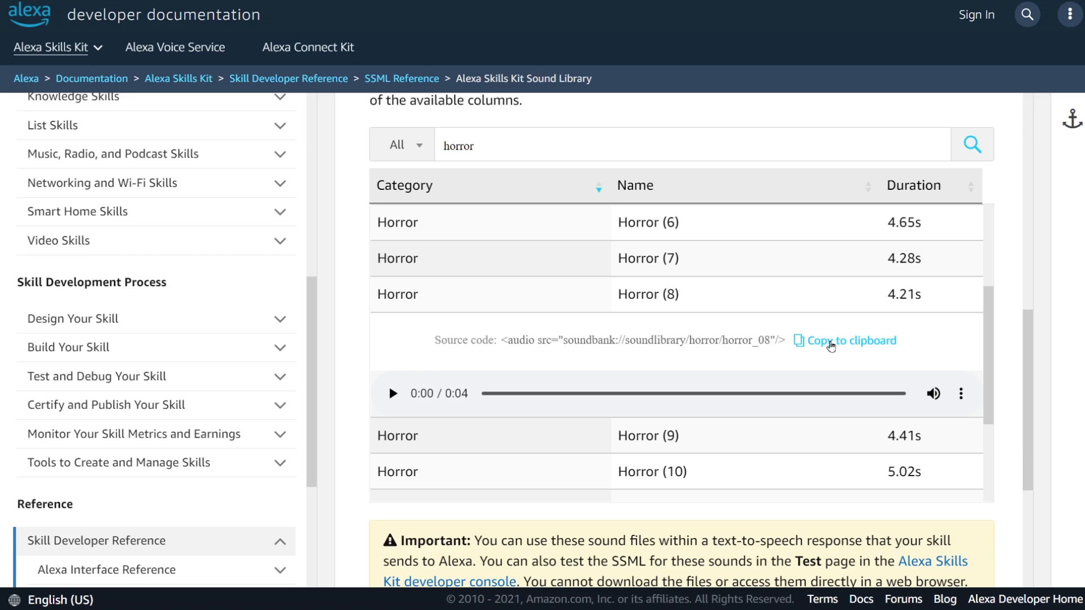
pyautogui.moveTo(670, 328)
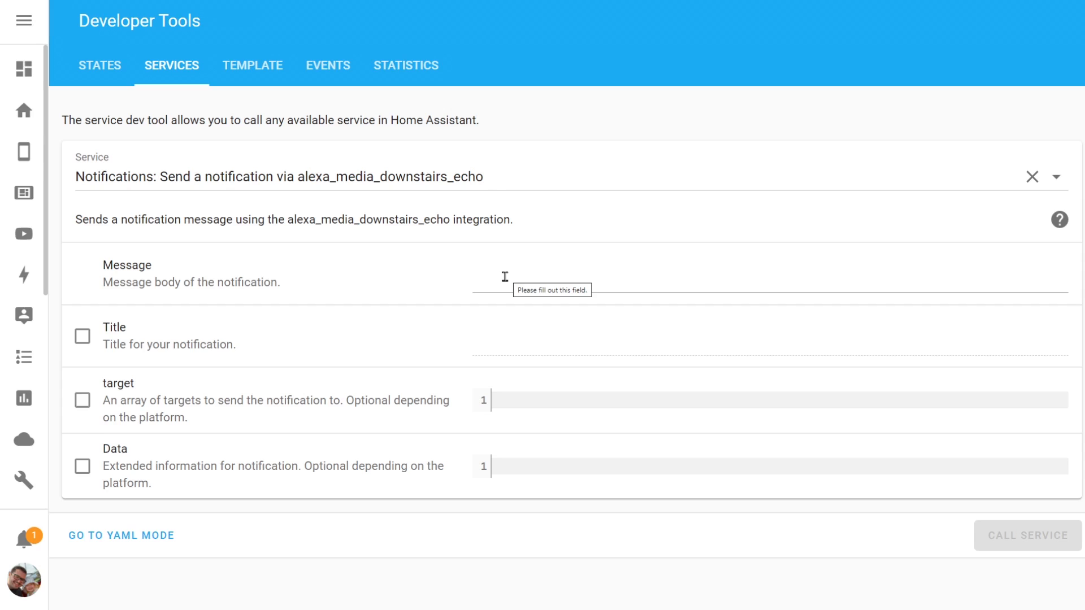
# Set Message to the horror_08 audio tag and enable Data with 'type: tts'
pyautogui.write('<audio src="soundbank://soundlibrary/horror/horror_08"/>')
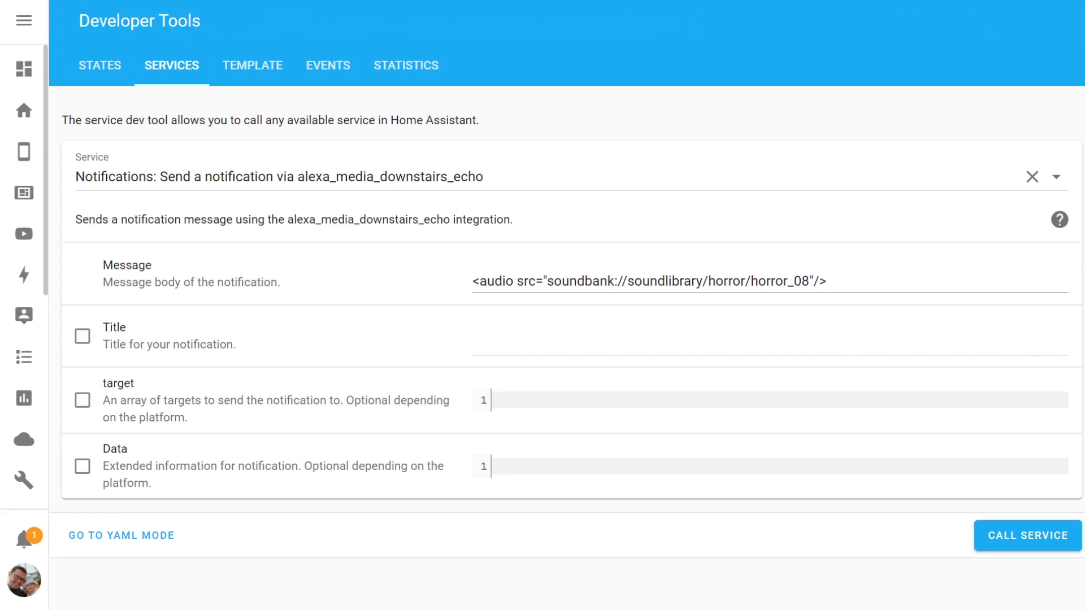
pyautogui.moveTo(159, 441)
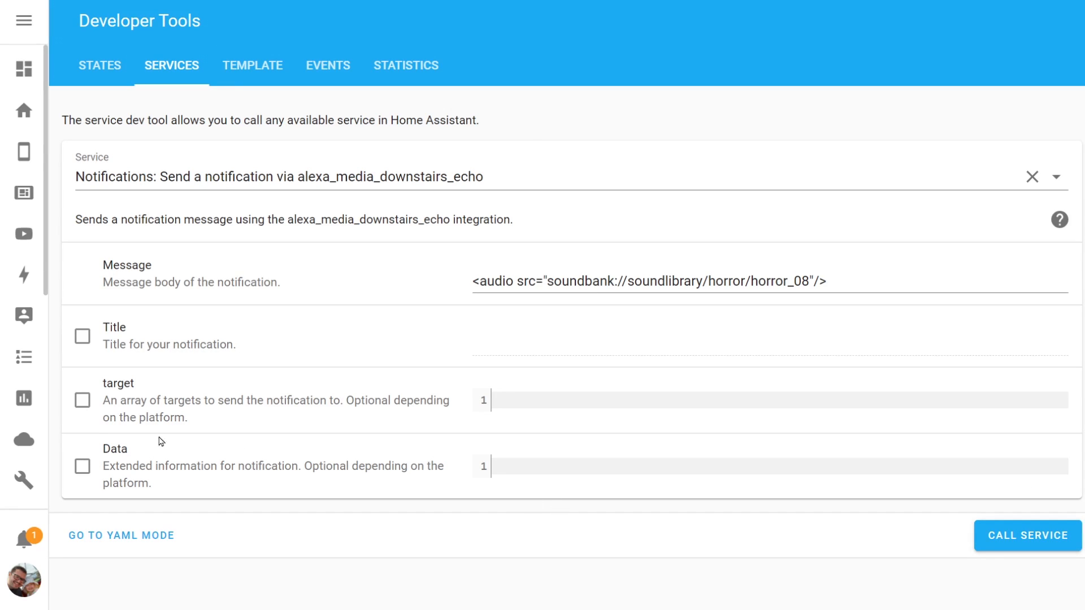
pyautogui.click(81, 465)
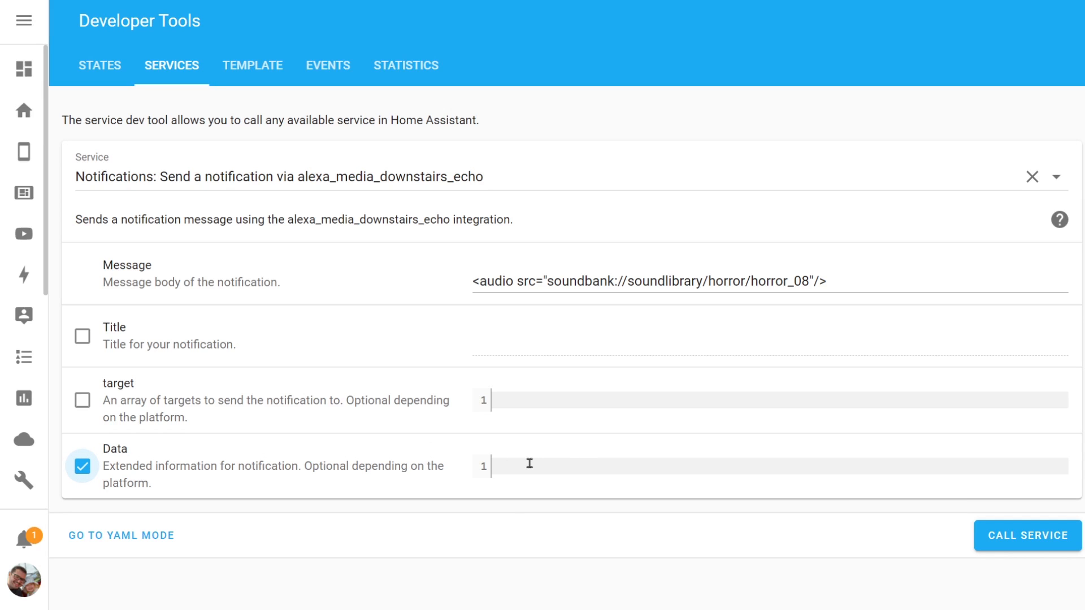
pyautogui.write('type: tts')
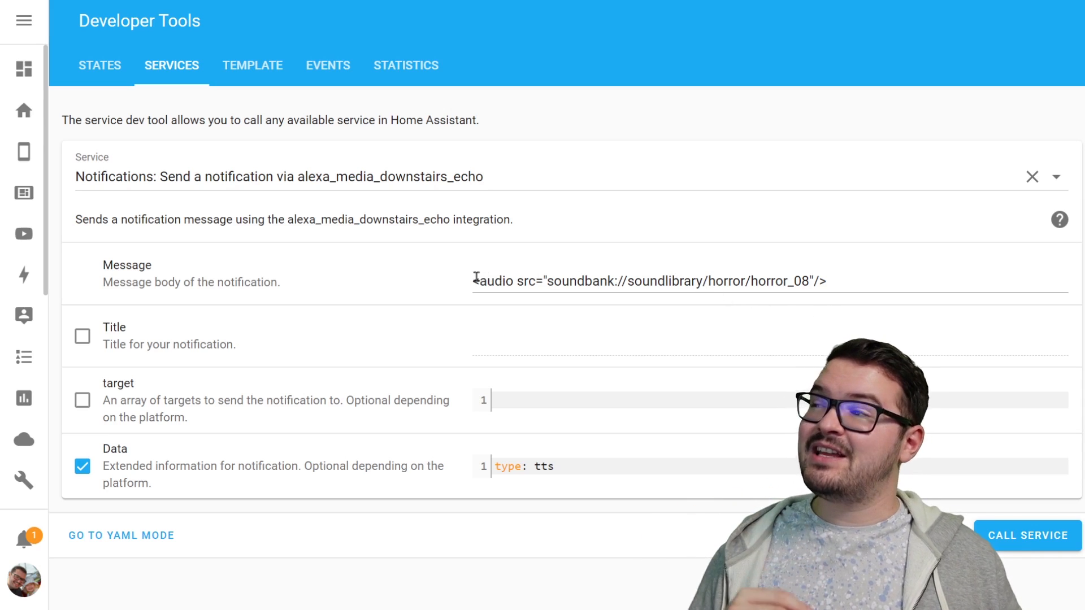
pyautogui.moveTo(874, 307)
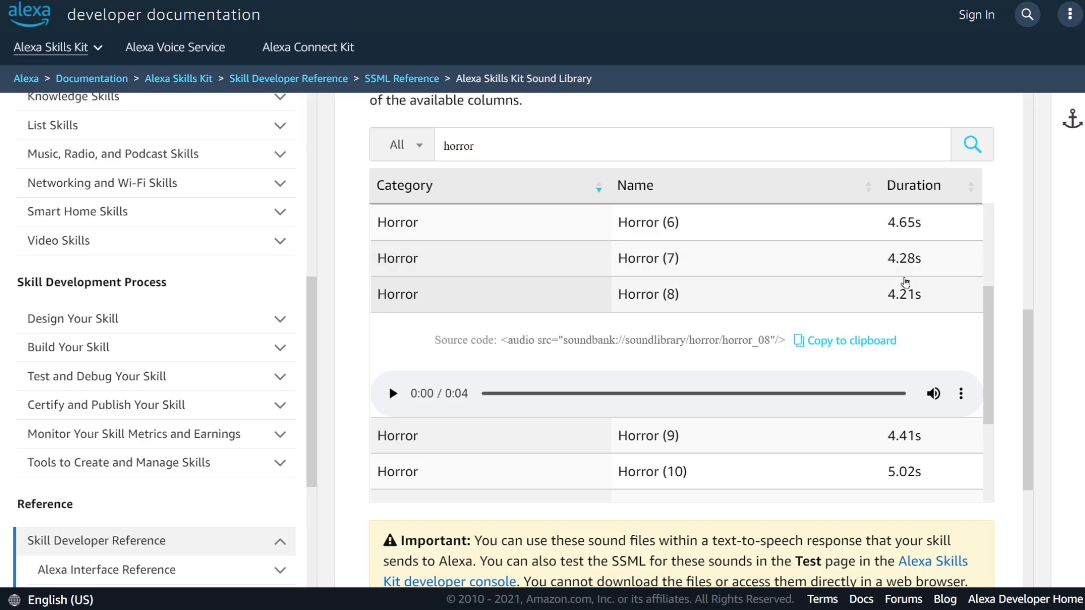
pyautogui.moveTo(656, 137)
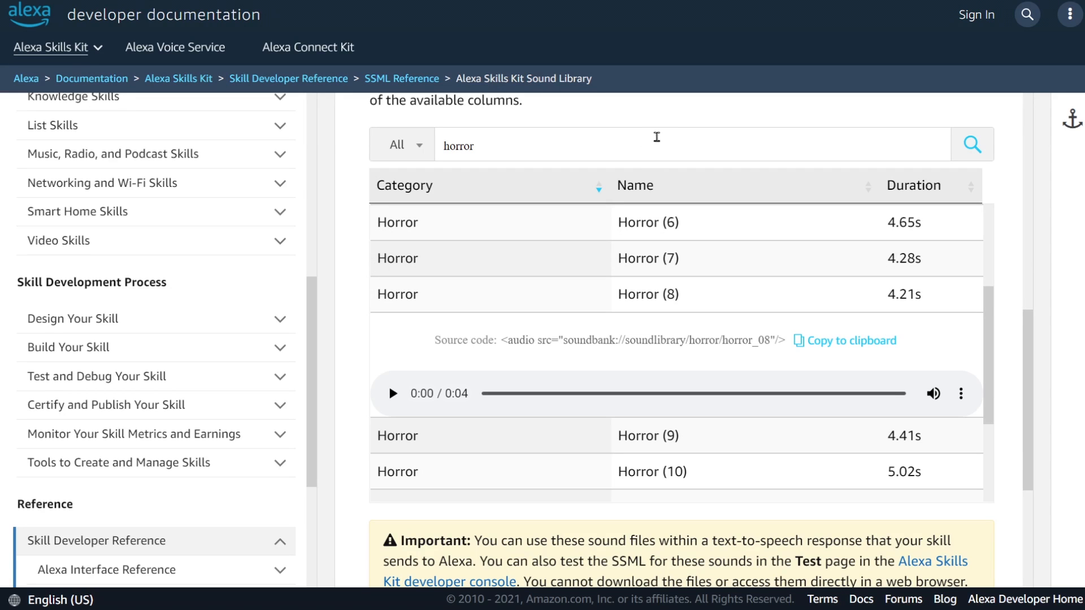
pyautogui.moveTo(559, 144)
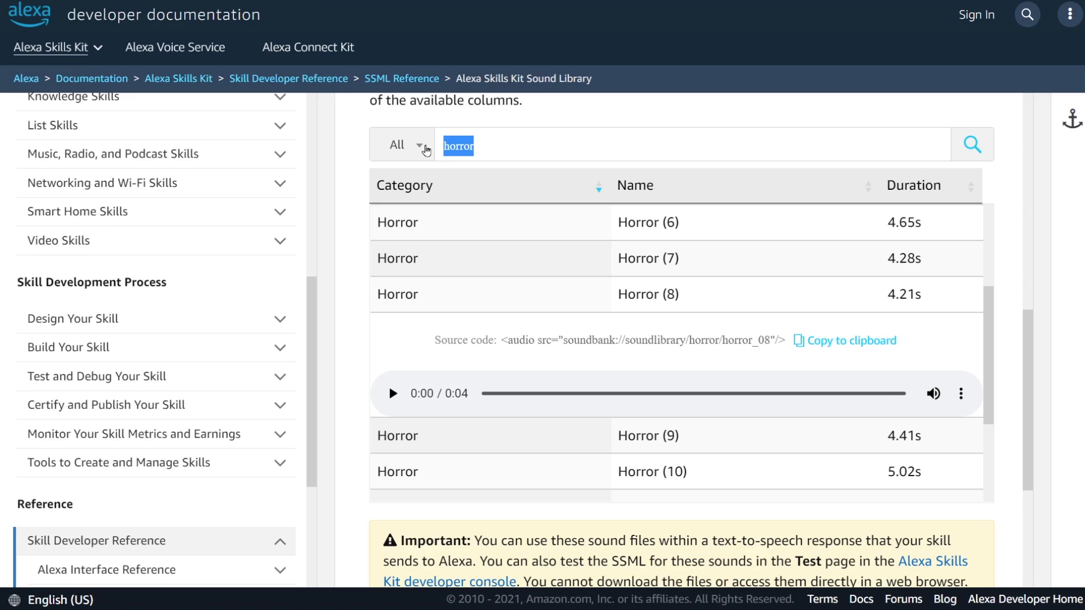
# Search the sound library for 'ghost' and select the Ghost Spooky (4) row
pyautogui.write('ghost')
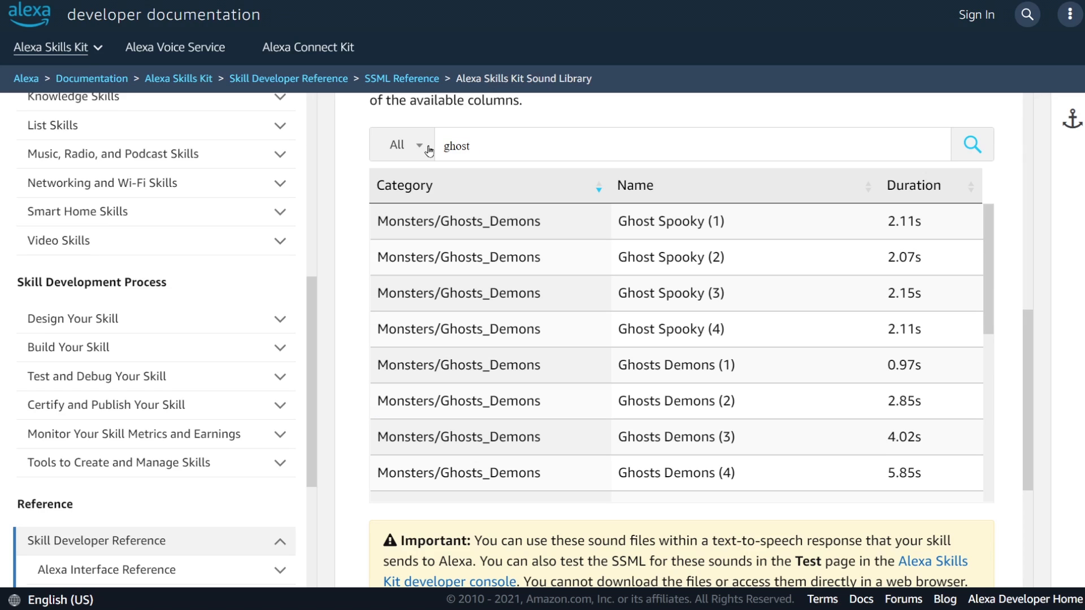
pyautogui.moveTo(561, 339)
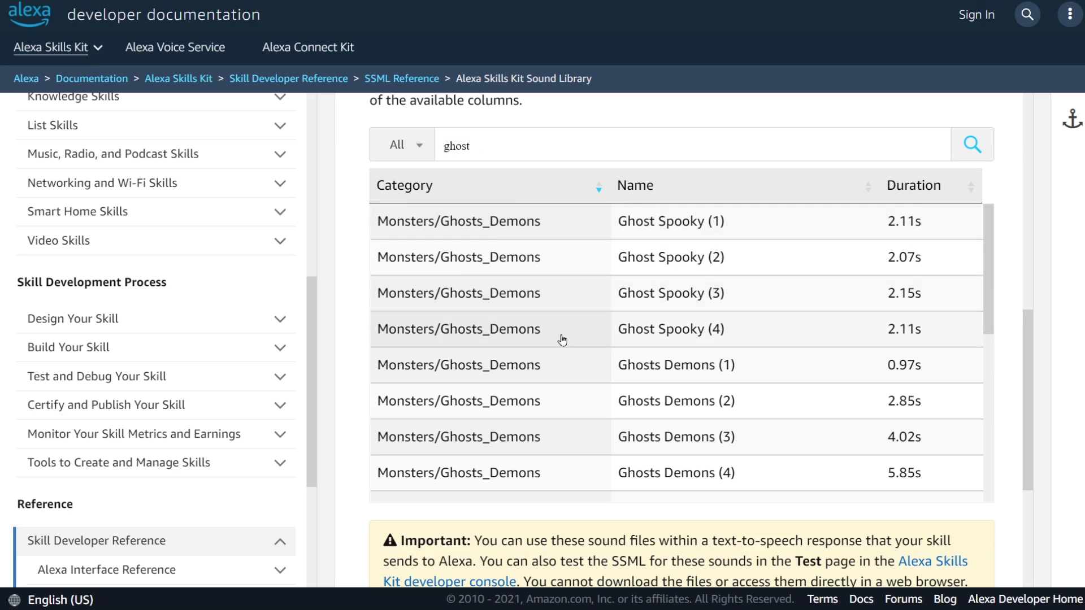
pyautogui.moveTo(520, 335)
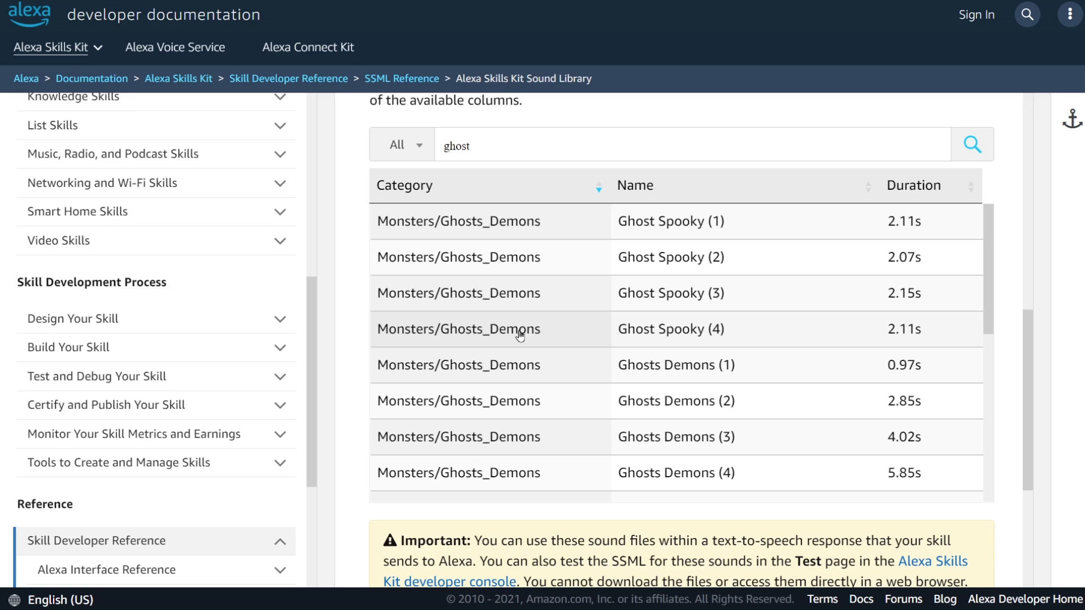
pyautogui.click(670, 328)
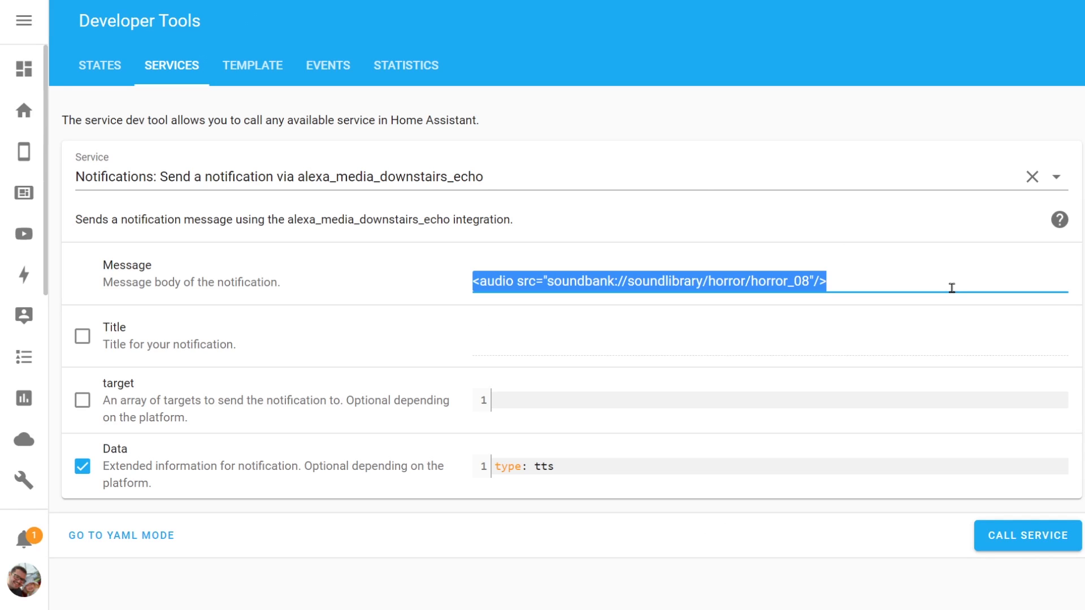
# Replace the Message with the amzn_sfx_ghost_spooky_04 audio tag
pyautogui.write('<audio src="soundbank://soundlibrary/magic/amzn_sfx_ghost_spooky_04"/>')
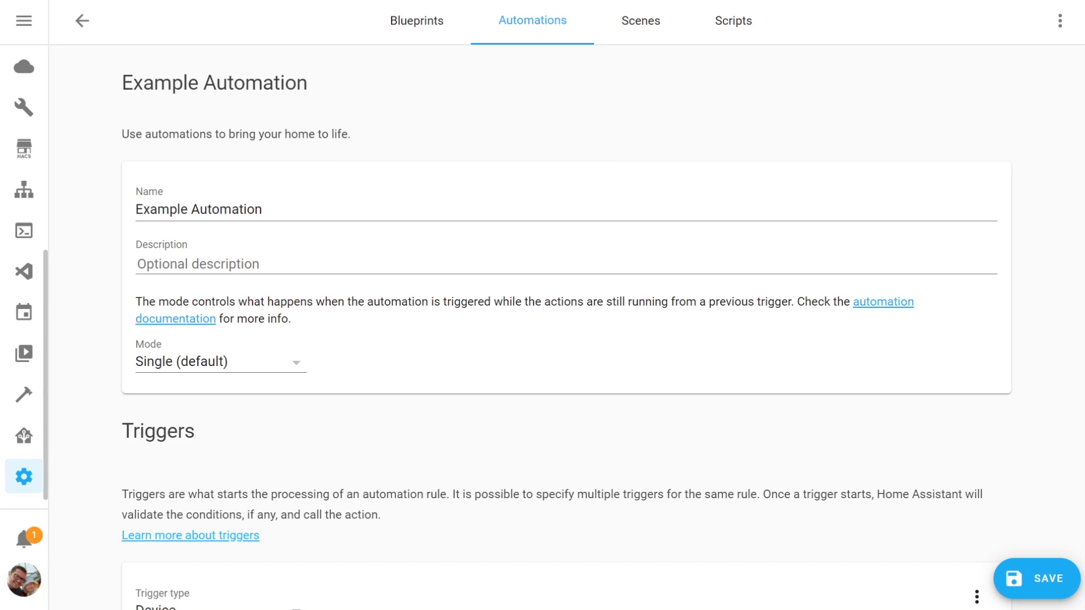
# Review the automation's Hall Door Sensor trigger, then switch the service call to YAML mode for copying
pyautogui.scroll(-3)
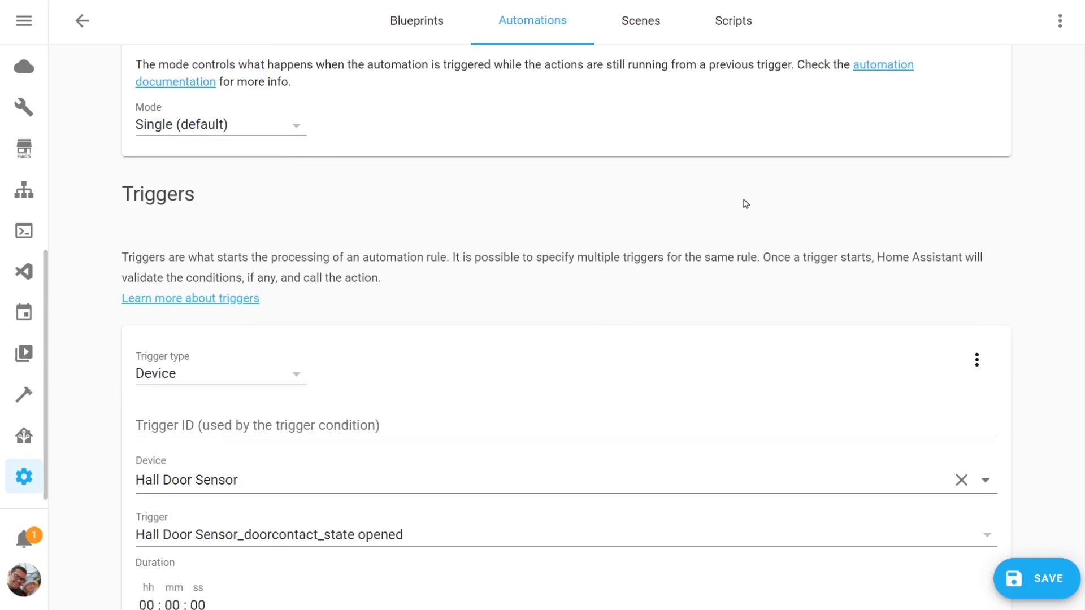
pyautogui.scroll(-3)
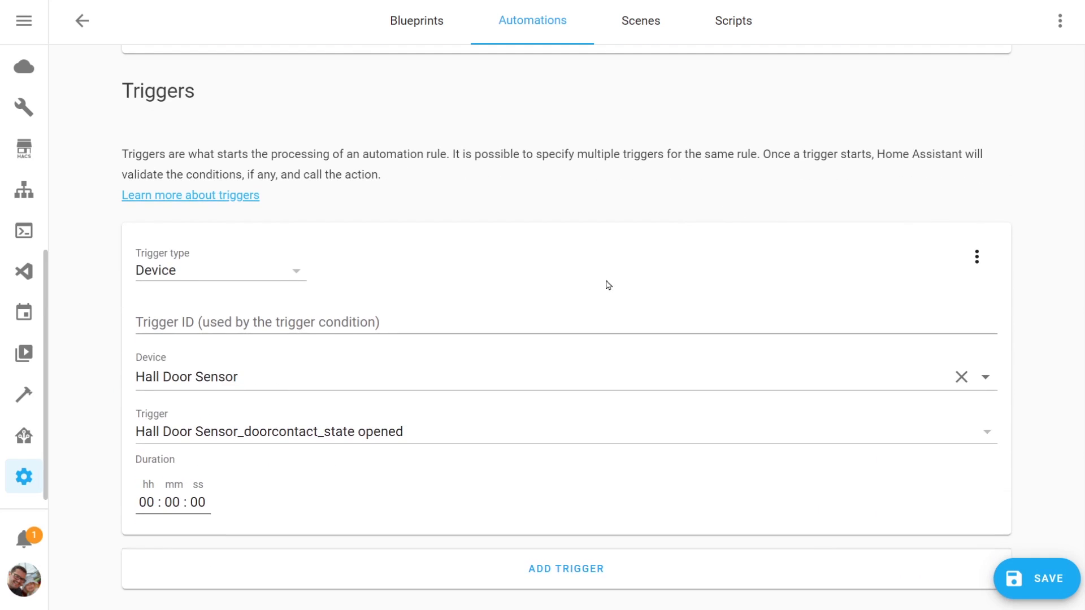
pyautogui.moveTo(464, 365)
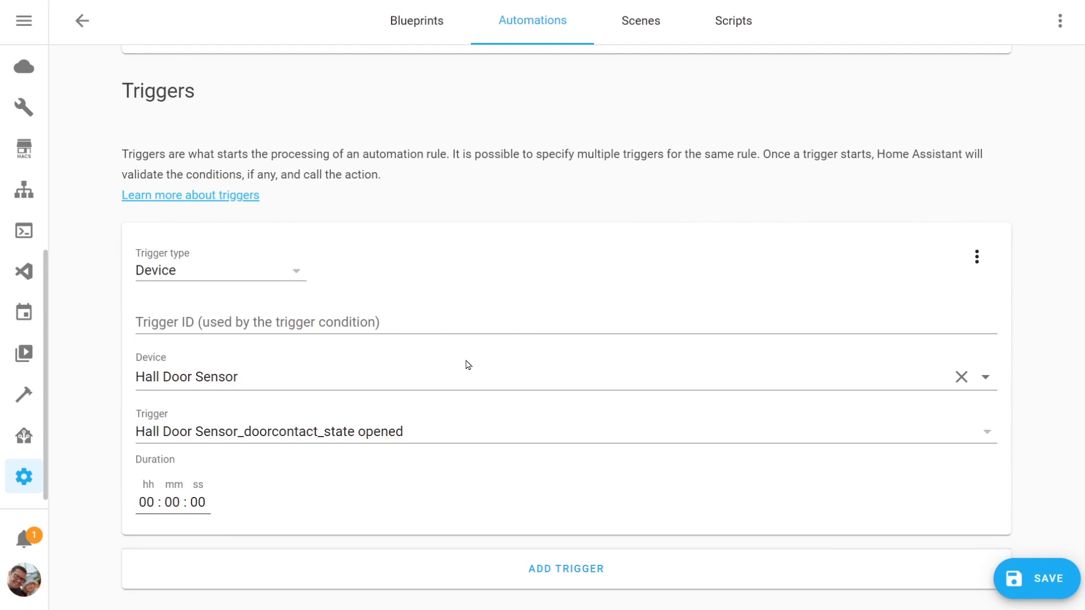
pyautogui.click(24, 476)
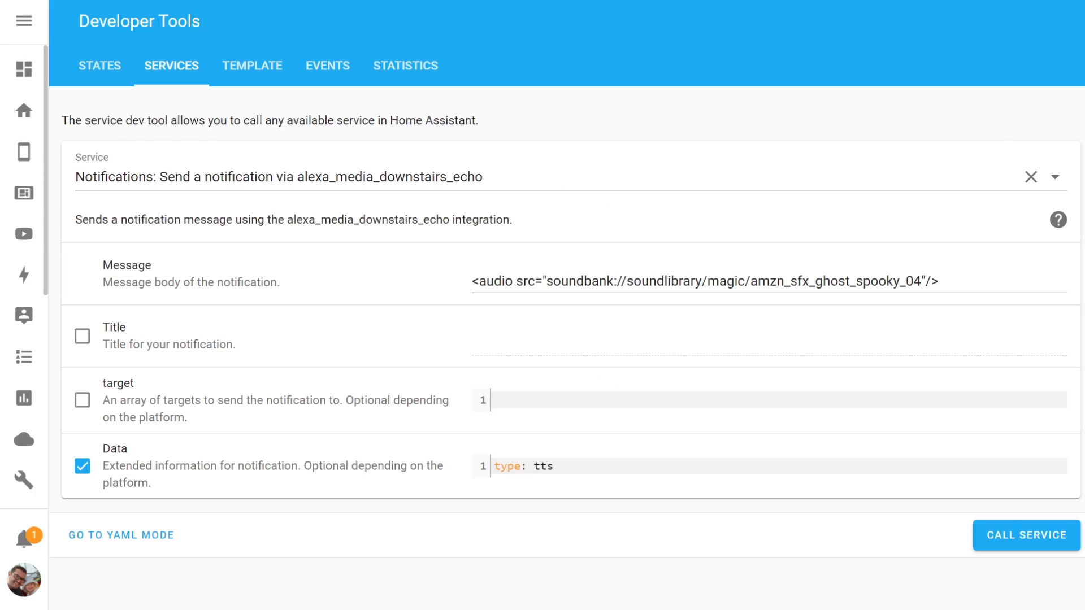
pyautogui.click(121, 534)
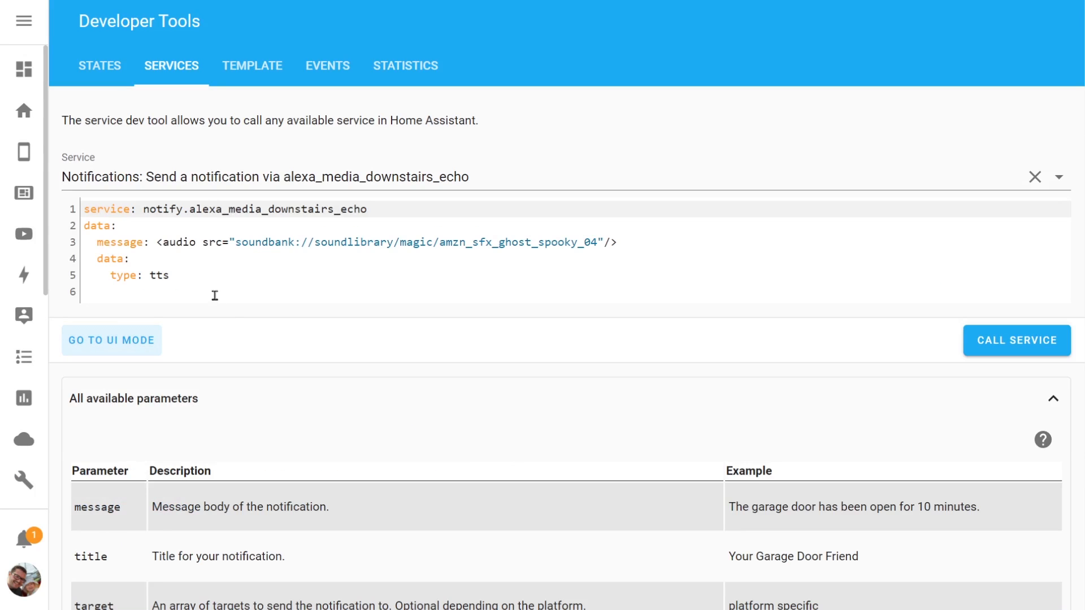
pyautogui.rightClick(215, 295)
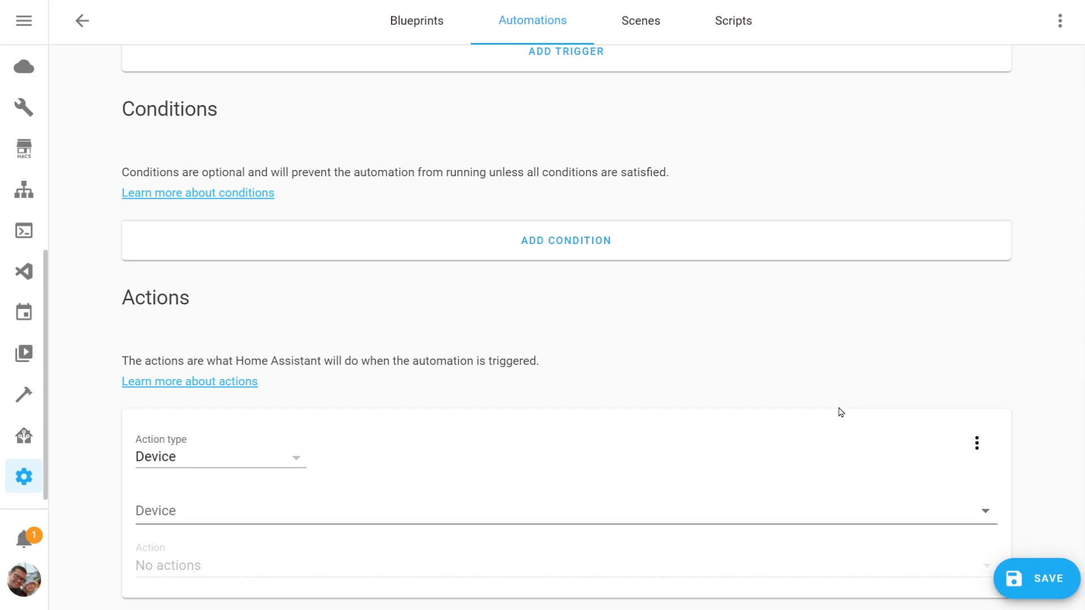
# Paste the downstairs_echo Ghost Spooky (4) YAML as the automation's action and return to the visual editor
pyautogui.click(976, 443)
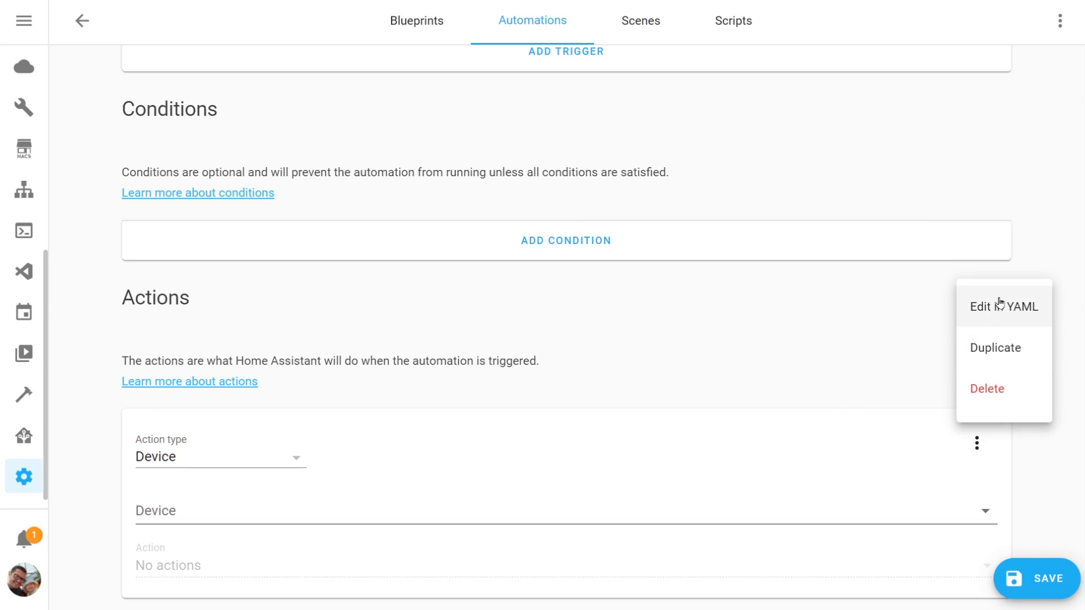
pyautogui.click(1002, 306)
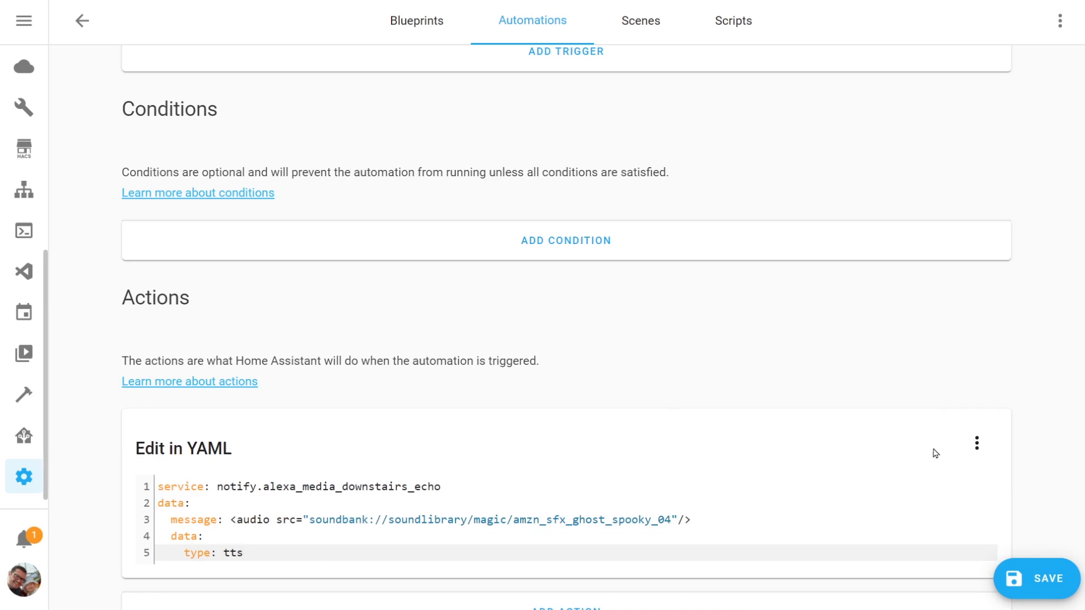
pyautogui.click(976, 443)
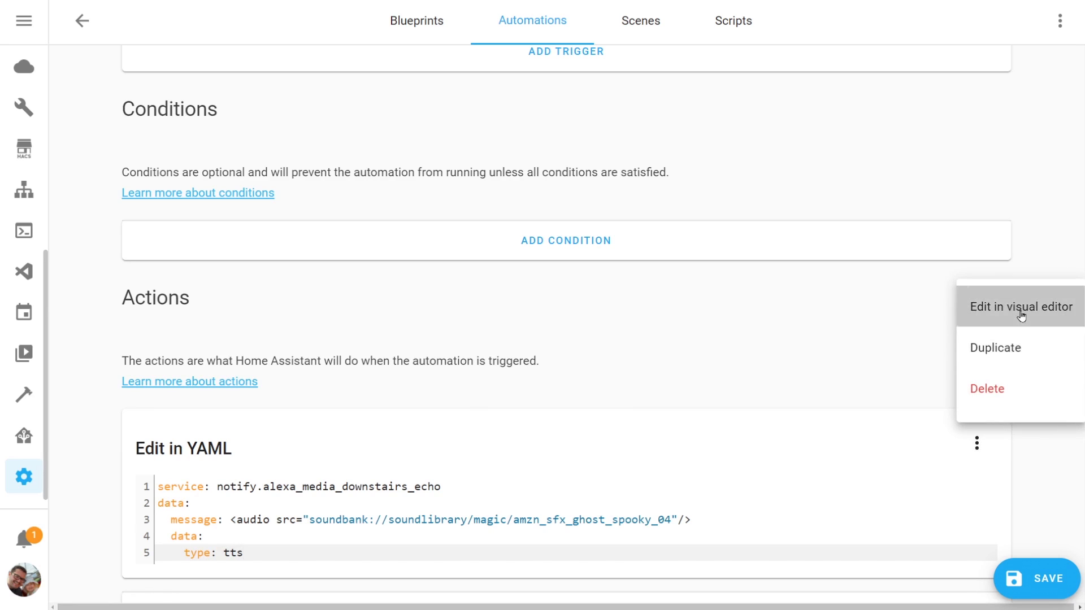
pyautogui.click(1019, 307)
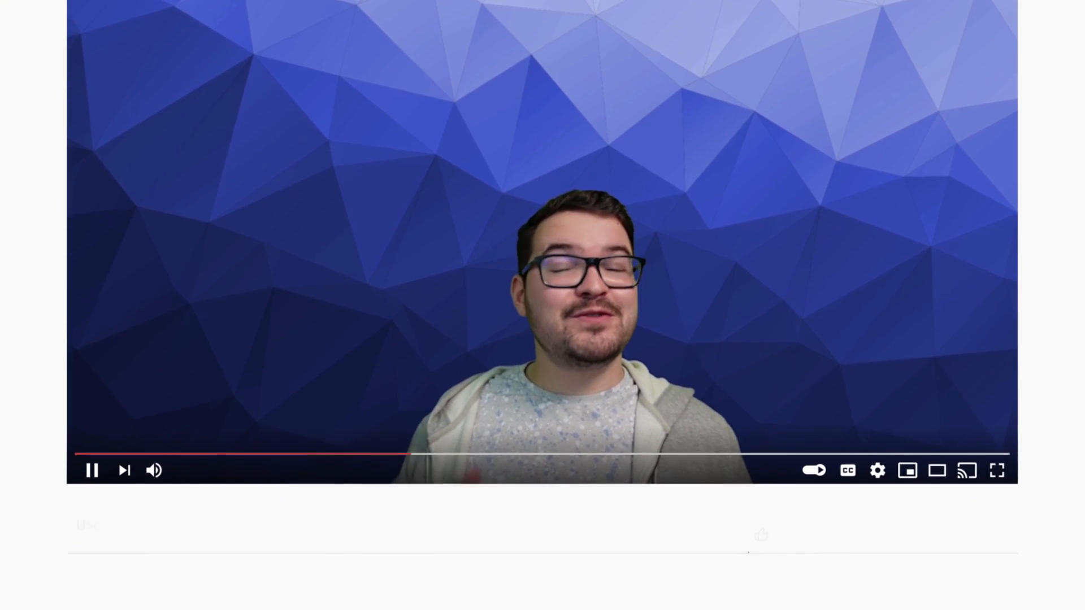
# Subscribe to the MarkWattTech channel below the video
pyautogui.scroll(-3)
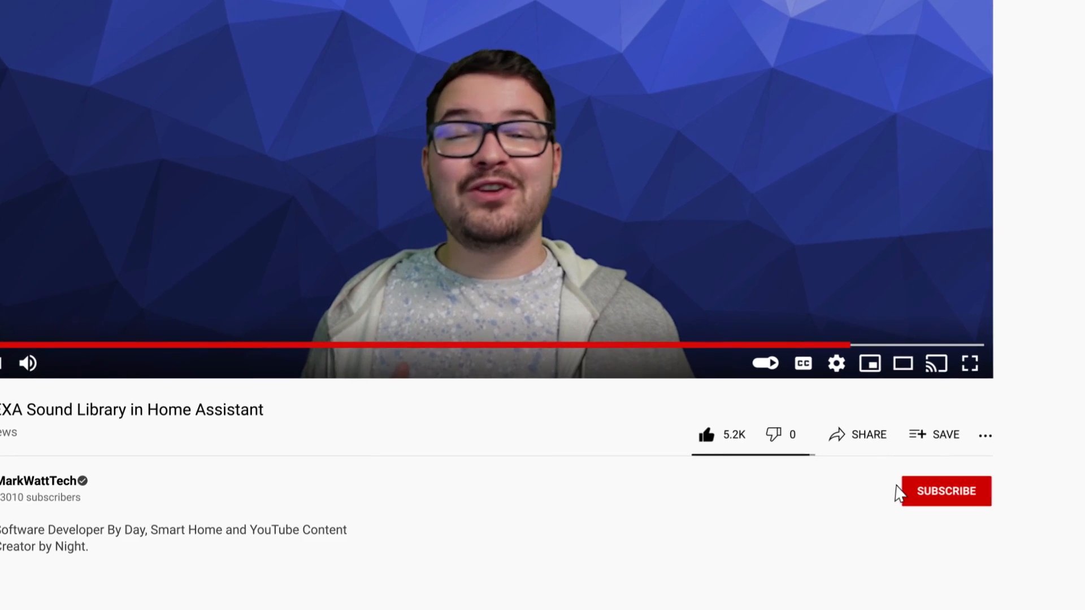
pyautogui.click(944, 490)
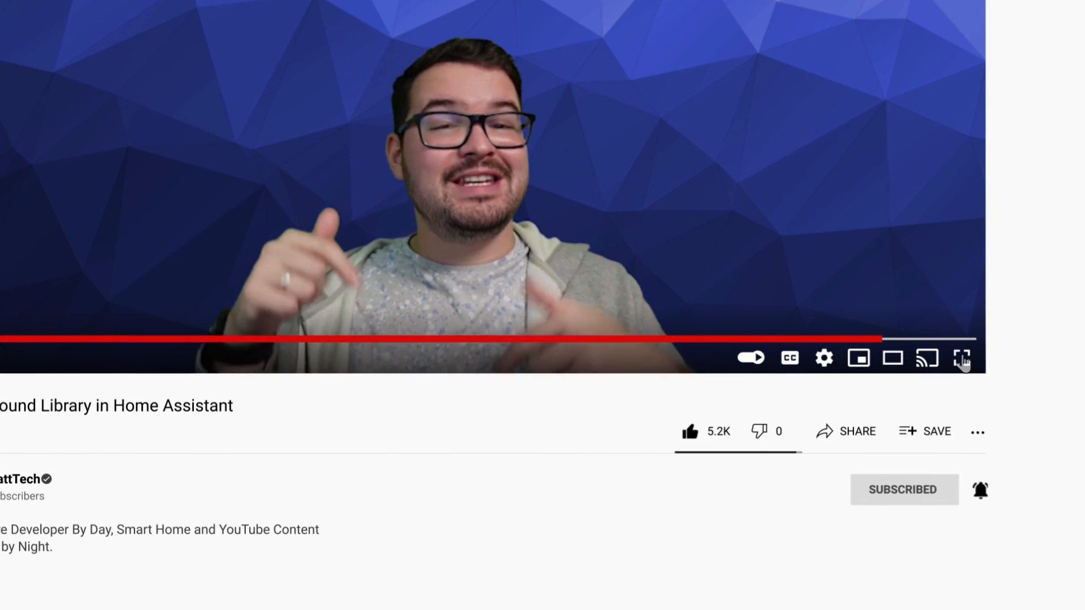